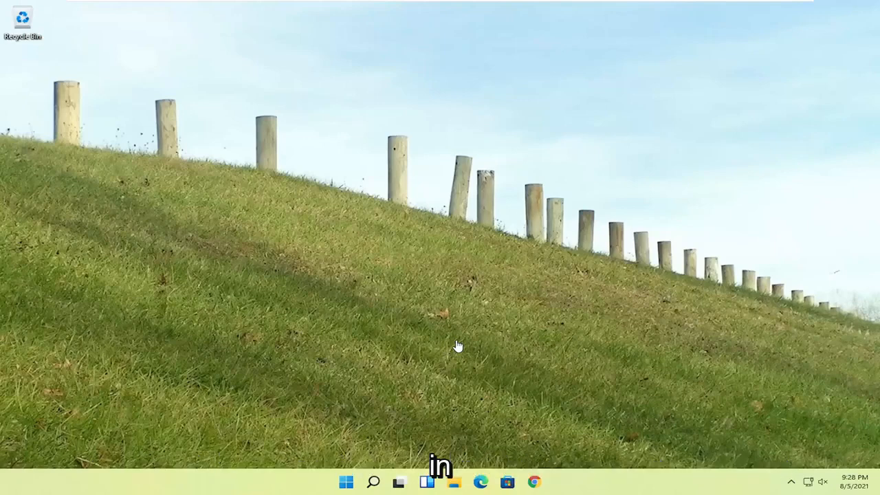
mouse_move(459, 212)
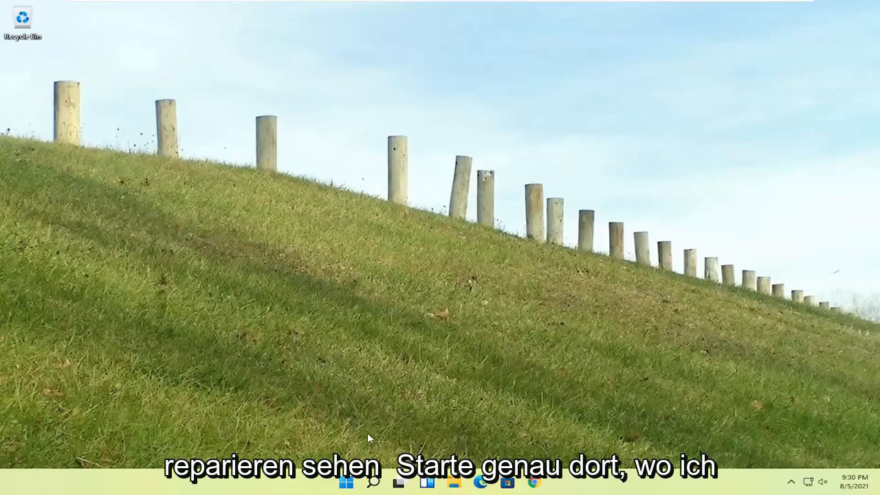
- Choose Troubleshoot on the recovery Choose an option screen
right_click(346, 481)
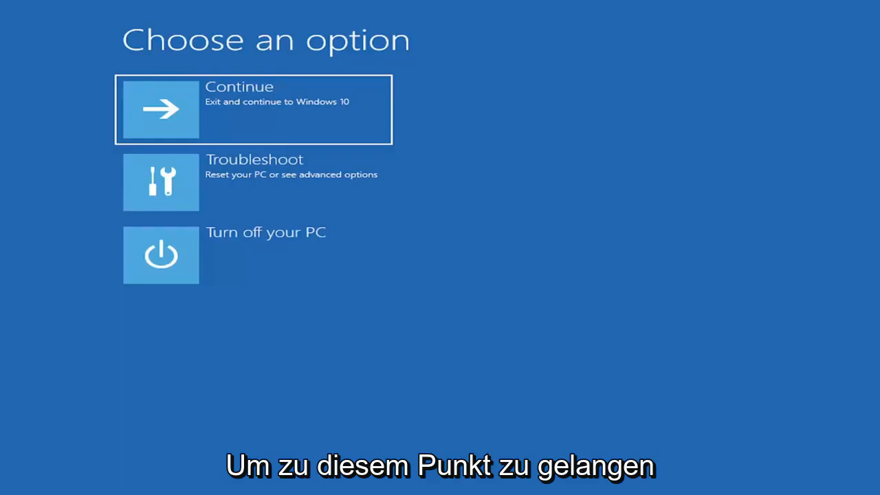
mouse_move(297, 99)
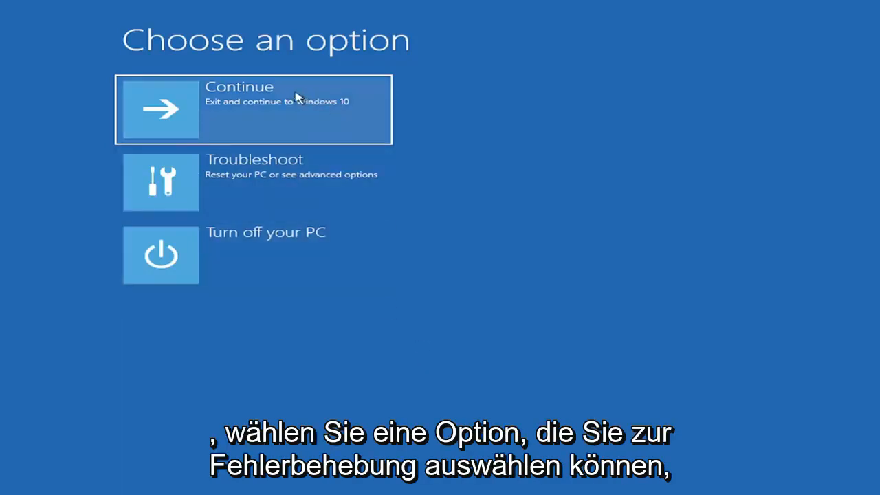
mouse_move(201, 181)
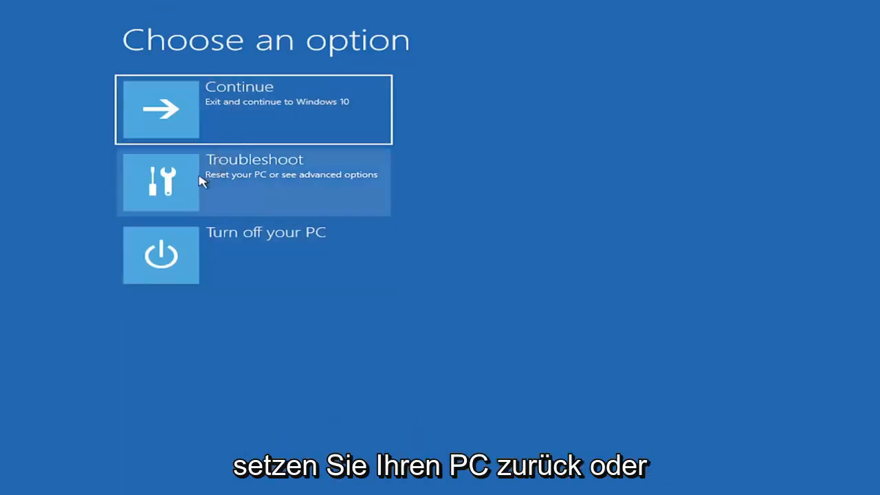
mouse_move(286, 186)
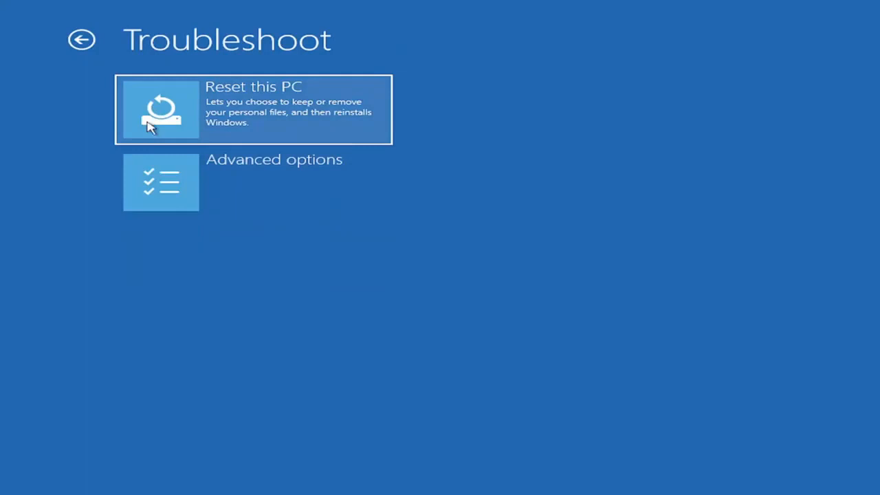
mouse_move(192, 190)
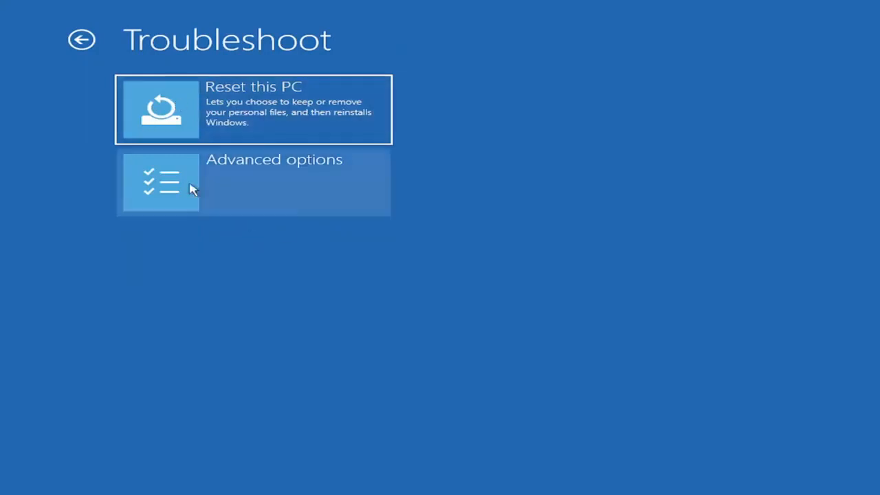
- Choose Reset this PC to reach the Keep my files / Remove everything choice
click(253, 110)
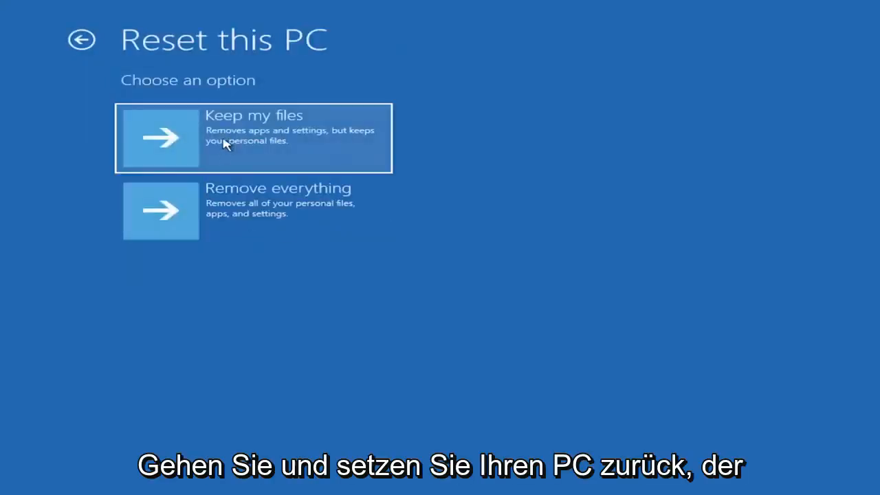
mouse_move(255, 140)
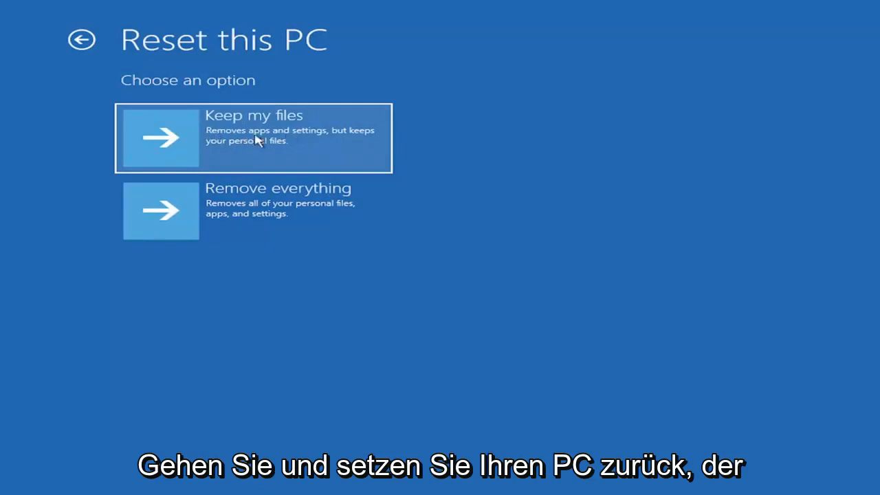
mouse_move(246, 151)
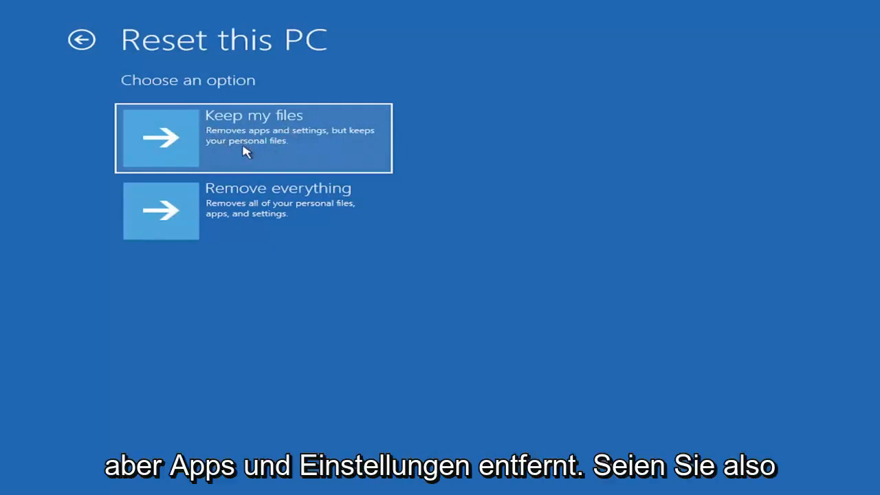
mouse_move(237, 126)
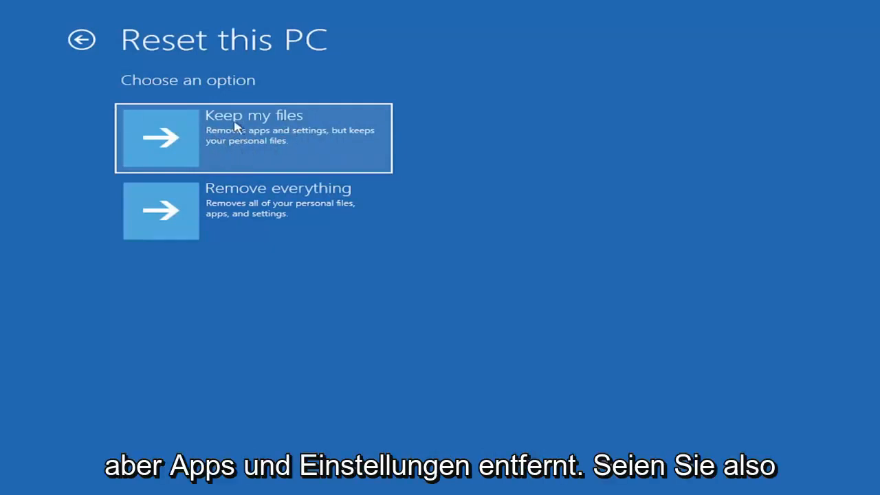
mouse_move(322, 136)
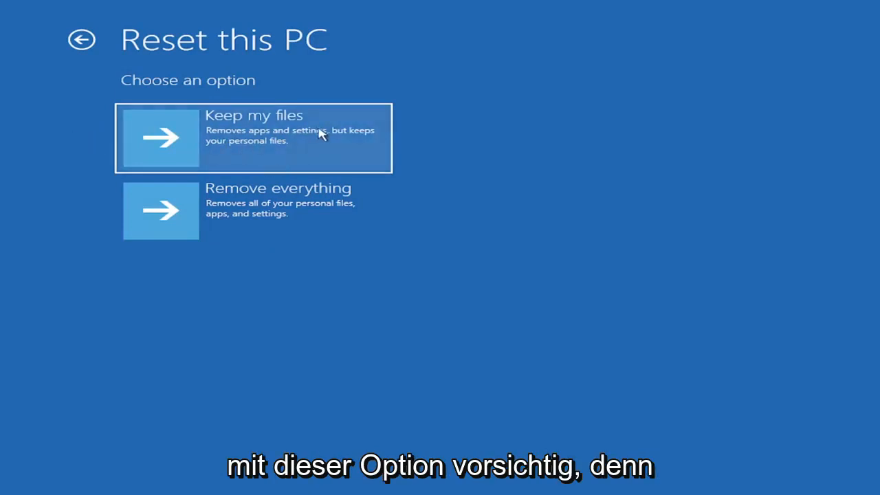
mouse_move(241, 151)
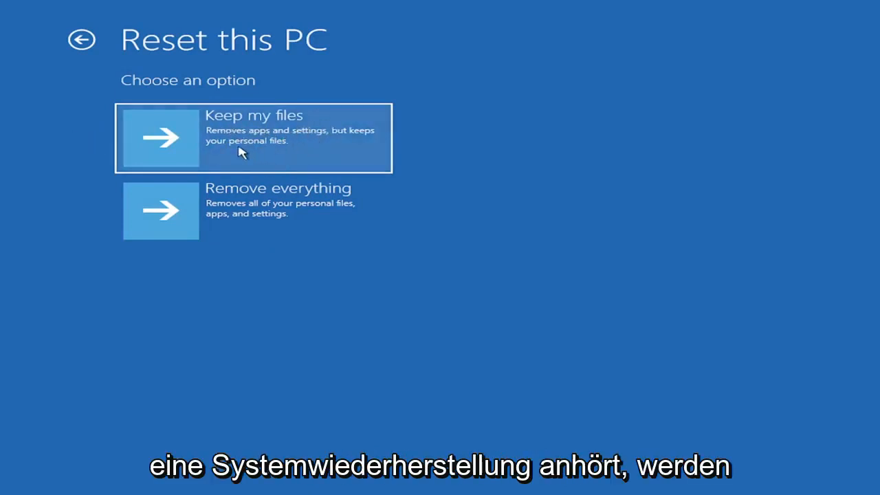
mouse_move(289, 132)
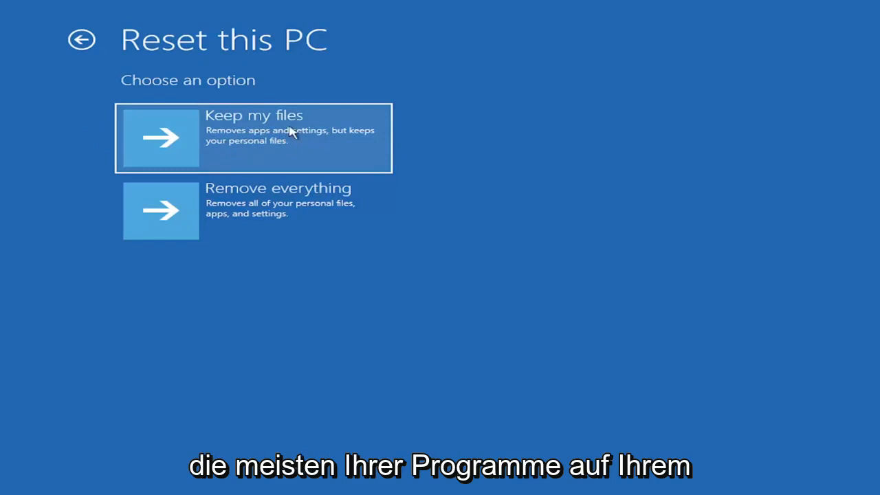
mouse_move(245, 139)
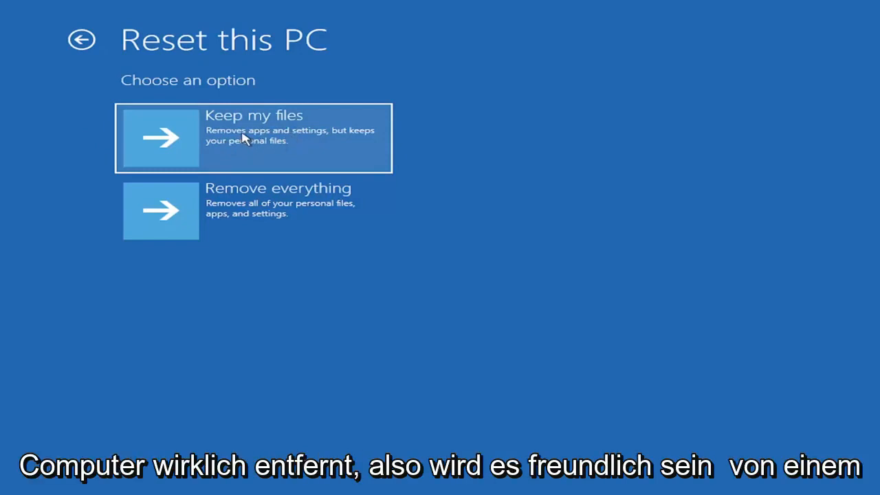
mouse_move(218, 117)
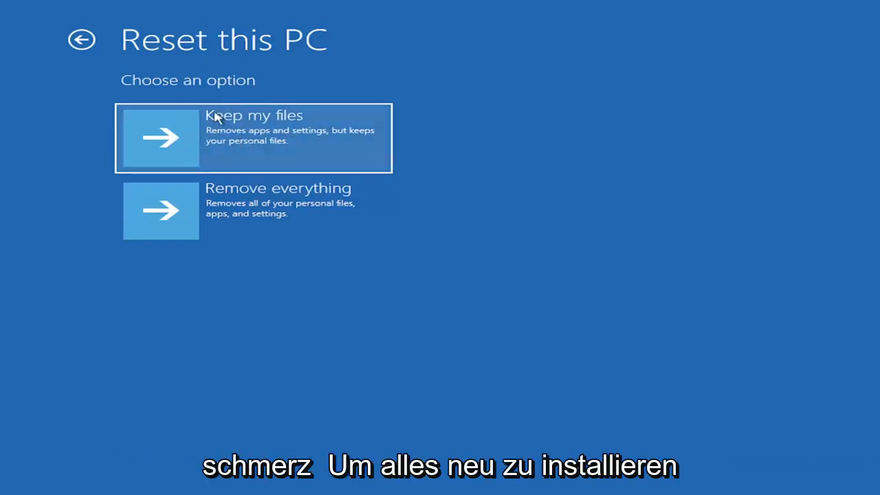
mouse_move(237, 142)
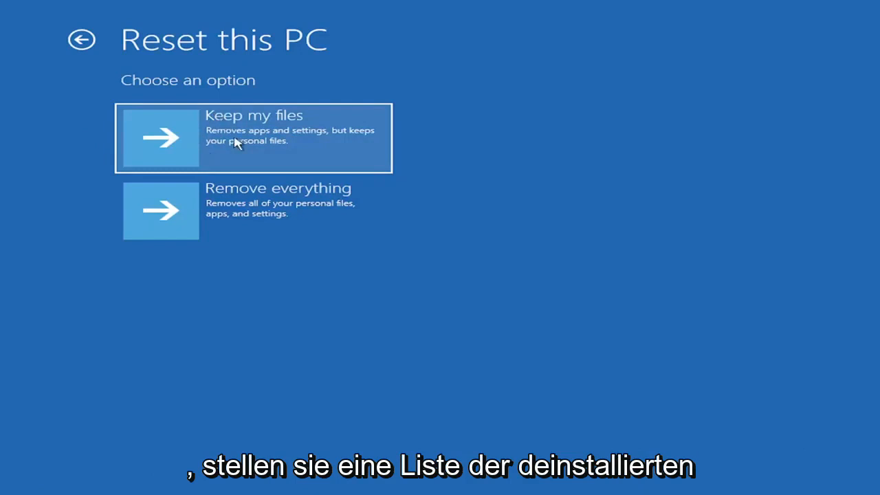
mouse_move(182, 135)
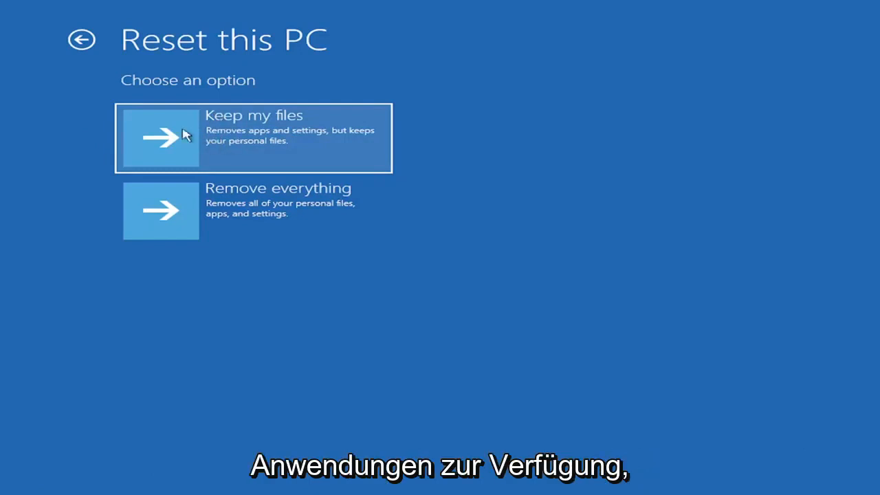
mouse_move(246, 146)
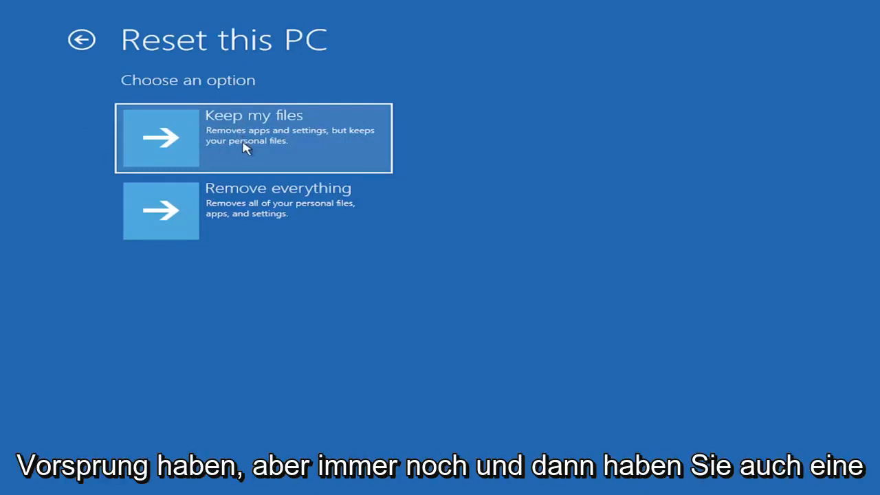
mouse_move(259, 227)
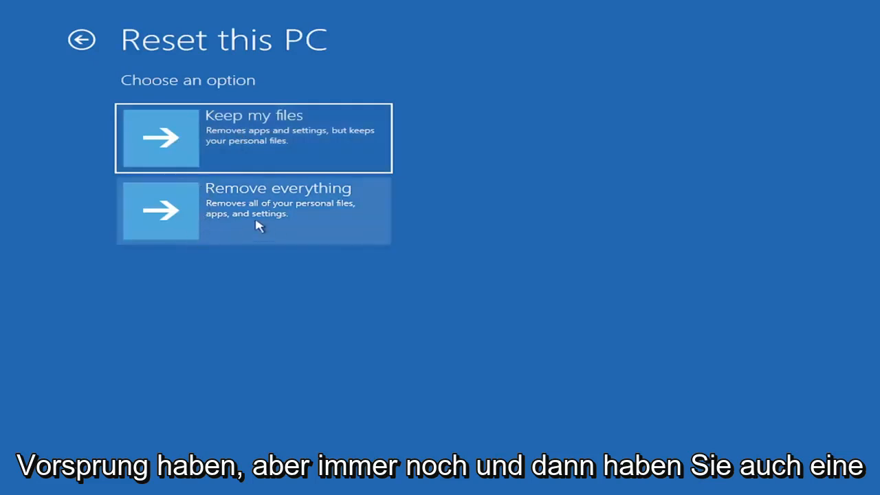
mouse_move(328, 212)
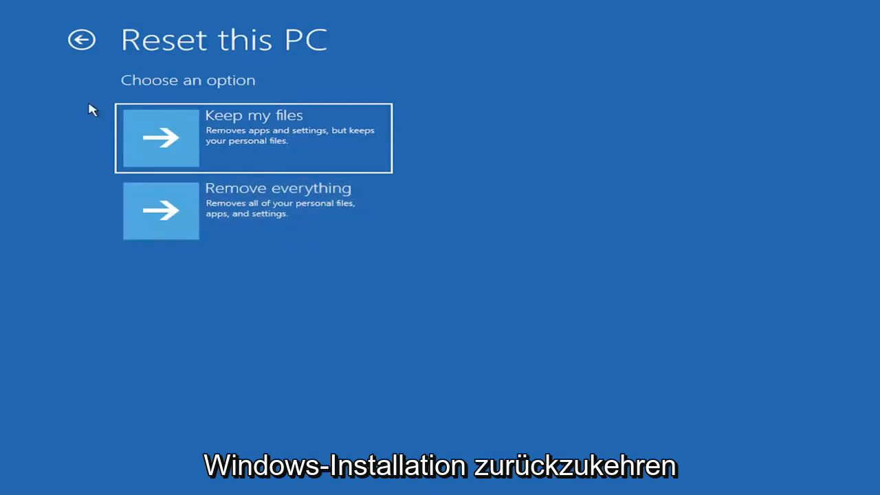
- Go back from Reset this PC to the Troubleshoot screen
click(81, 39)
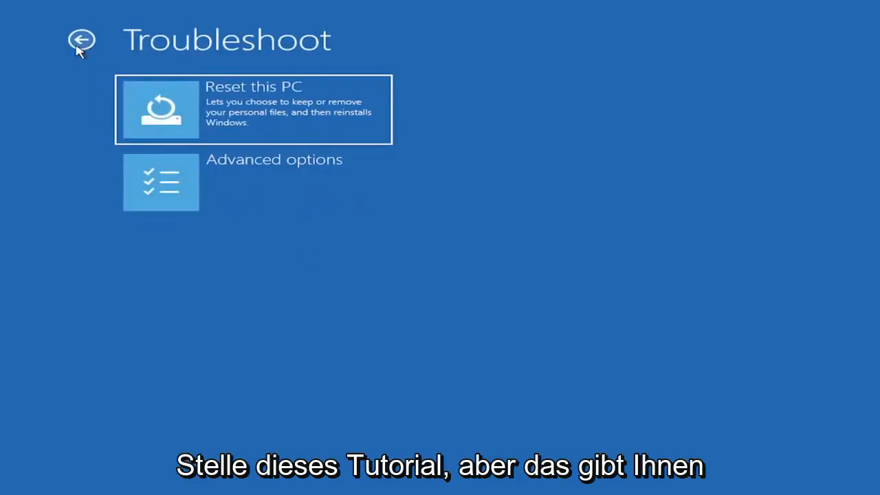
mouse_move(264, 270)
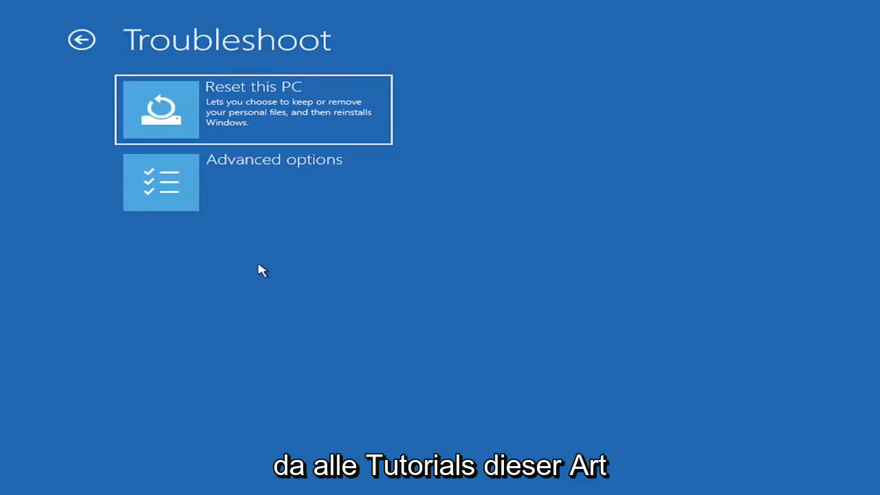
mouse_move(270, 258)
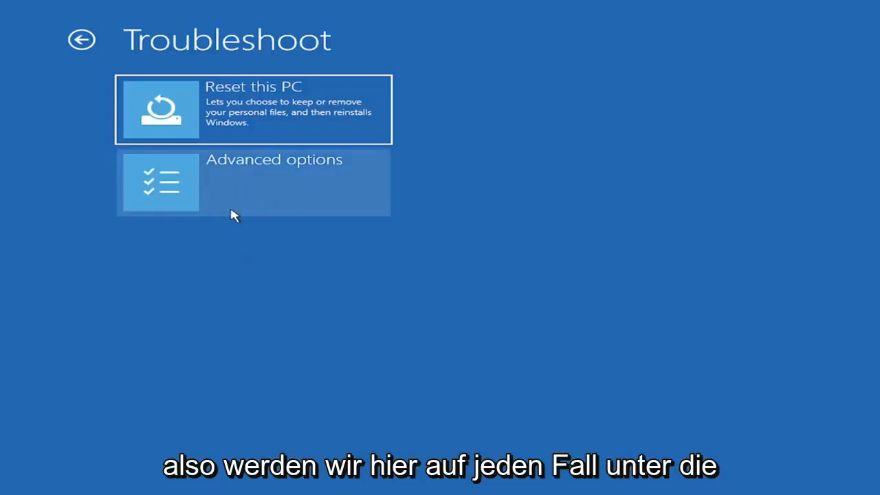
- Enter Advanced options and launch the Command Prompt at X:\windows\system32
click(253, 181)
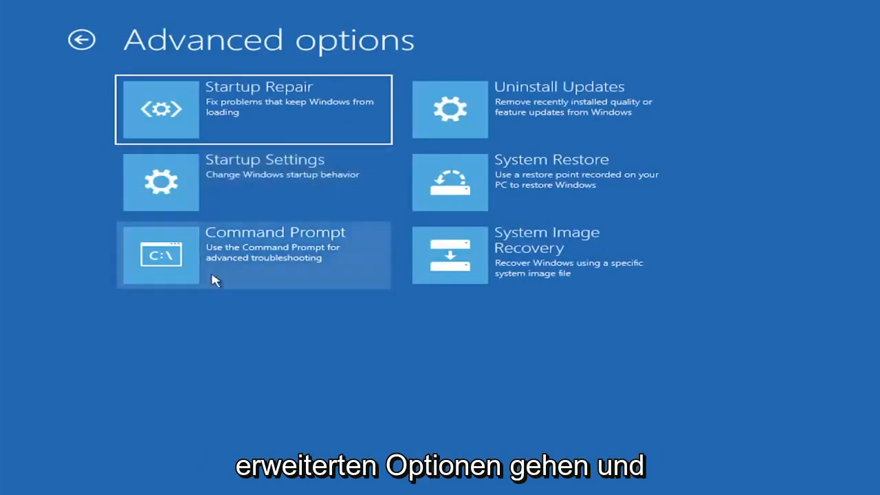
mouse_move(274, 405)
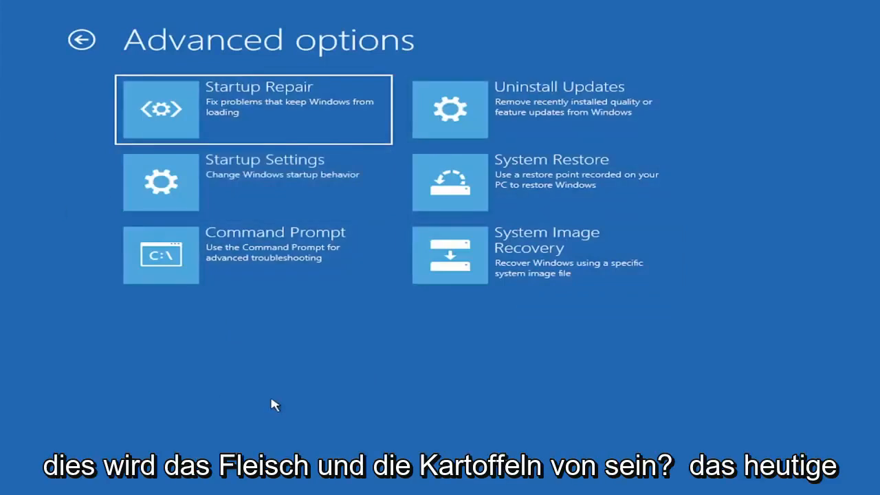
mouse_move(351, 374)
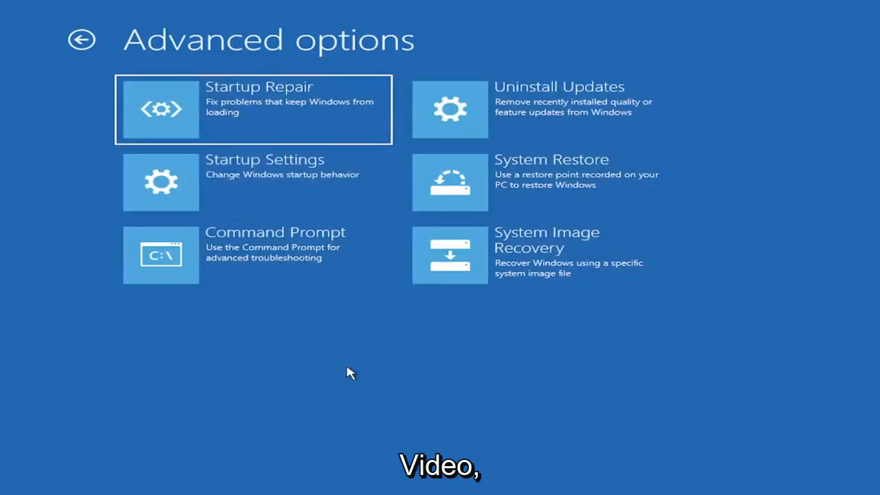
mouse_move(478, 123)
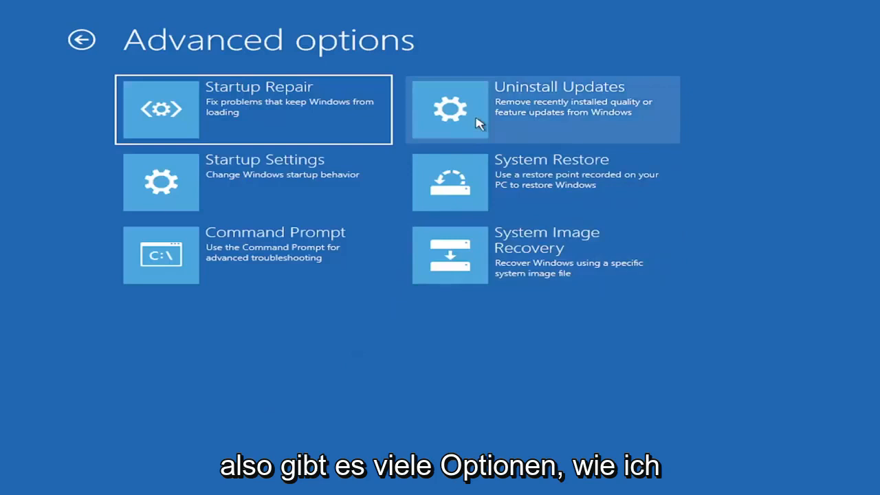
mouse_move(352, 146)
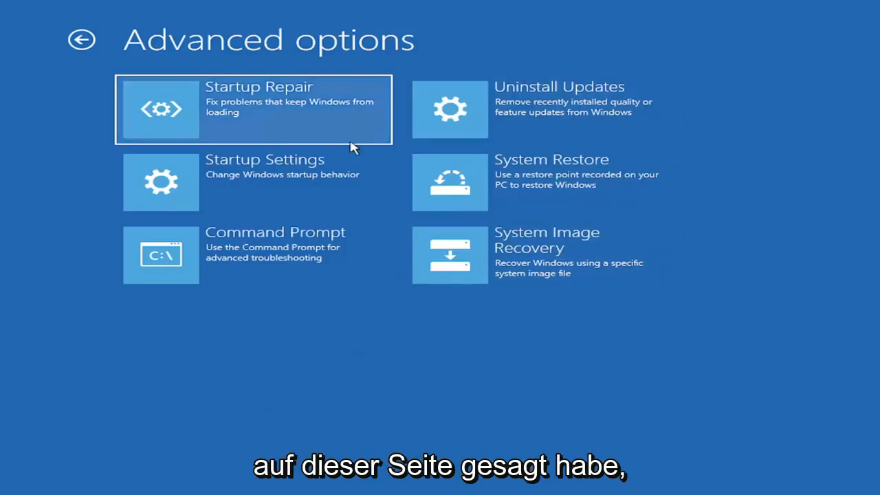
mouse_move(212, 104)
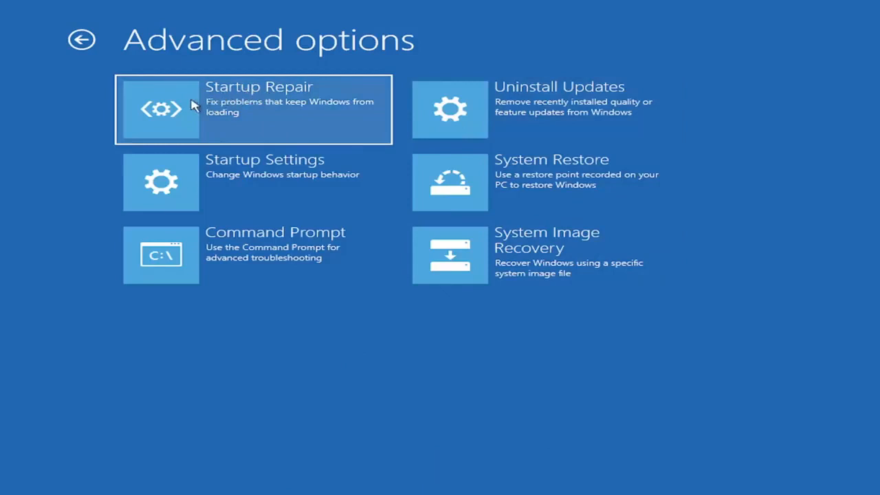
mouse_move(239, 113)
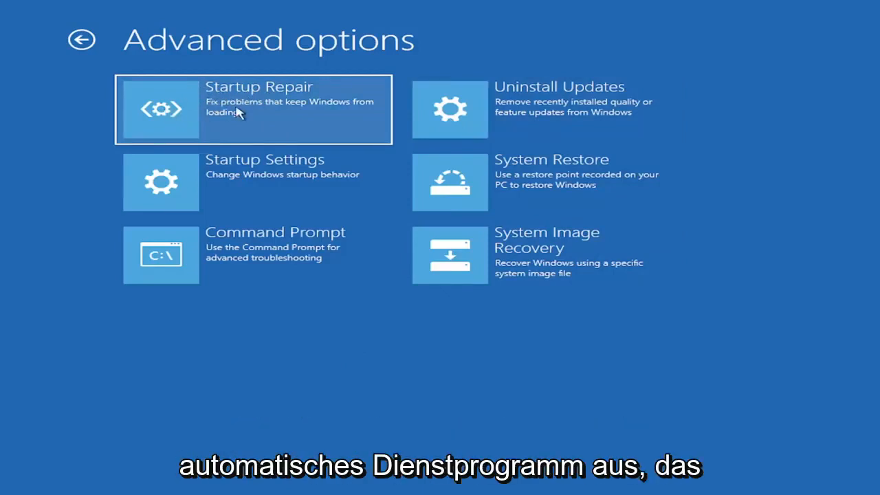
mouse_move(209, 116)
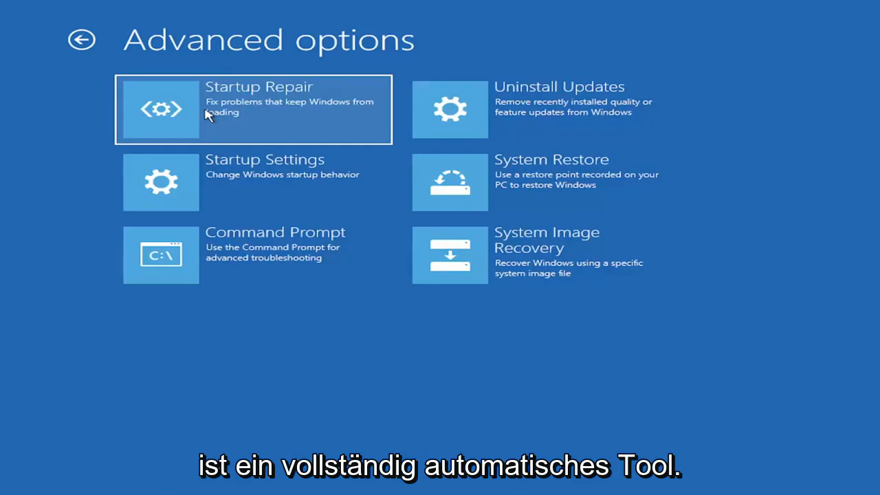
mouse_move(511, 123)
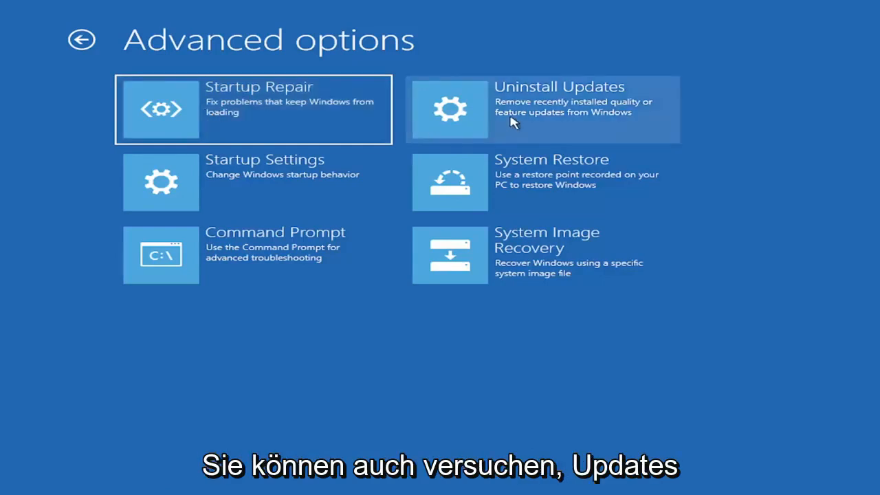
mouse_move(552, 120)
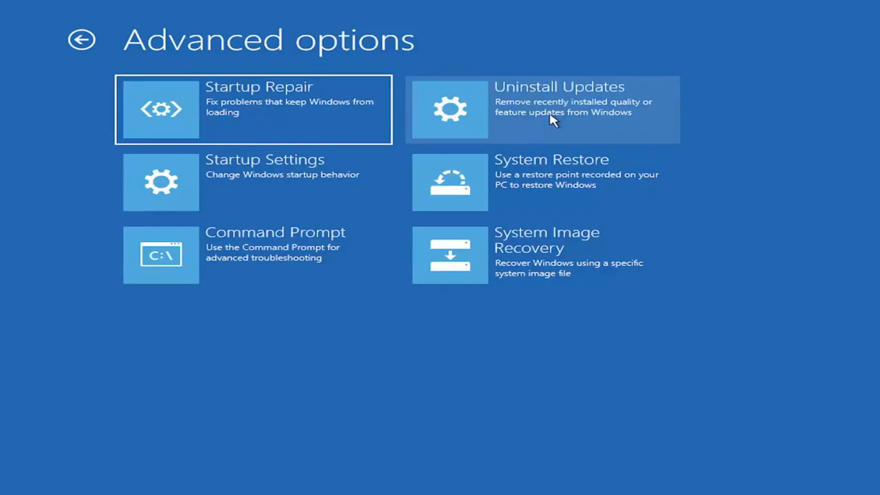
mouse_move(240, 186)
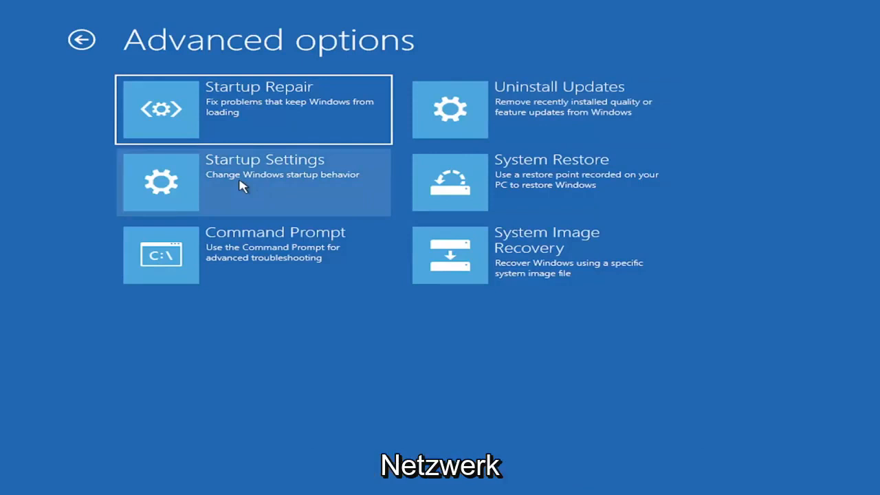
mouse_move(179, 191)
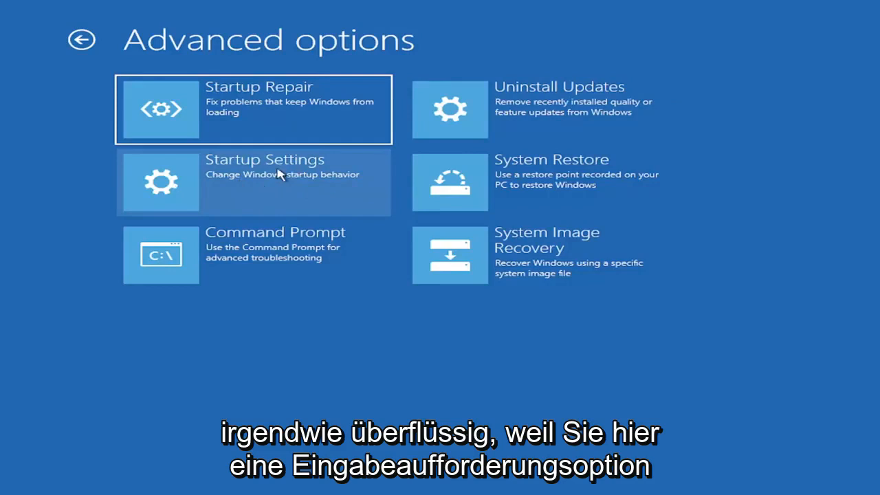
mouse_move(300, 257)
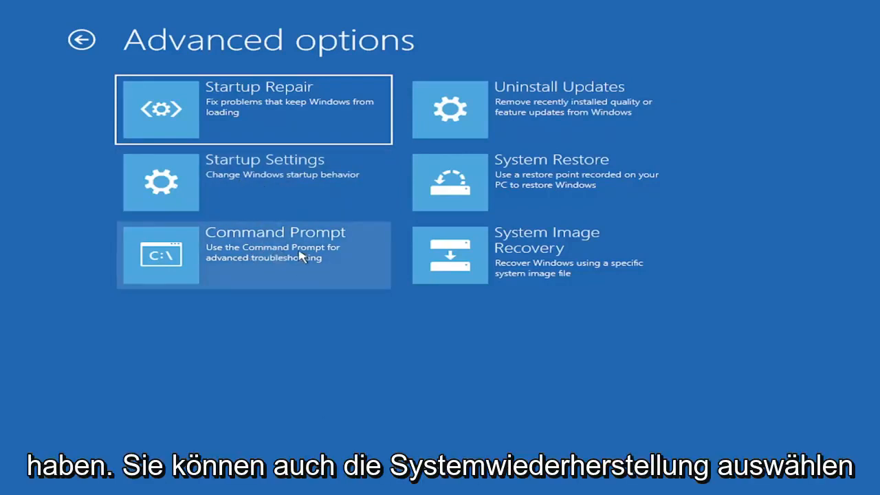
mouse_move(543, 182)
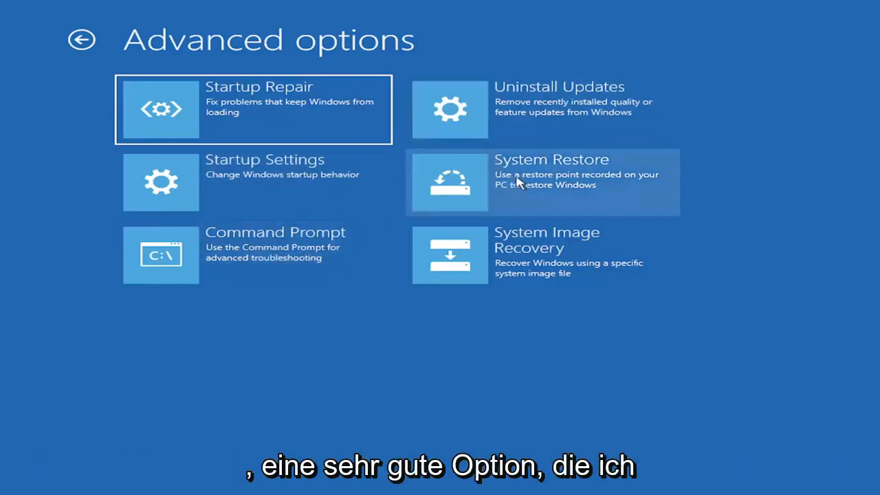
mouse_move(528, 198)
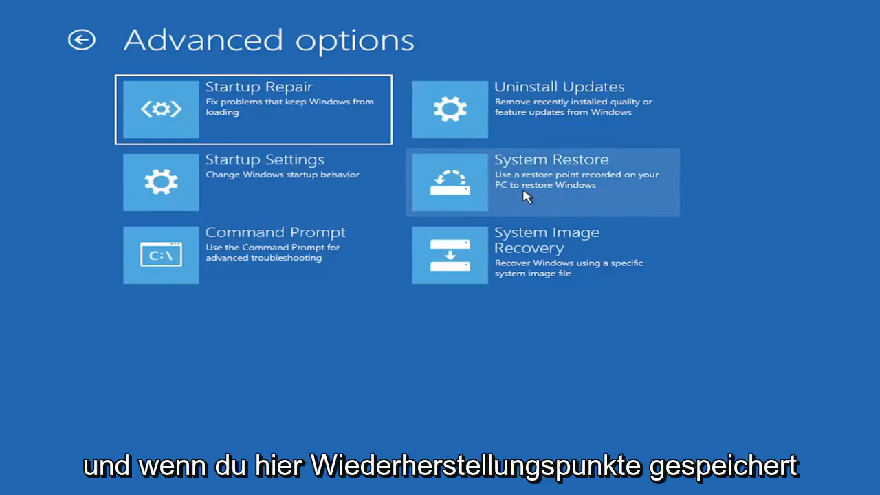
mouse_move(530, 180)
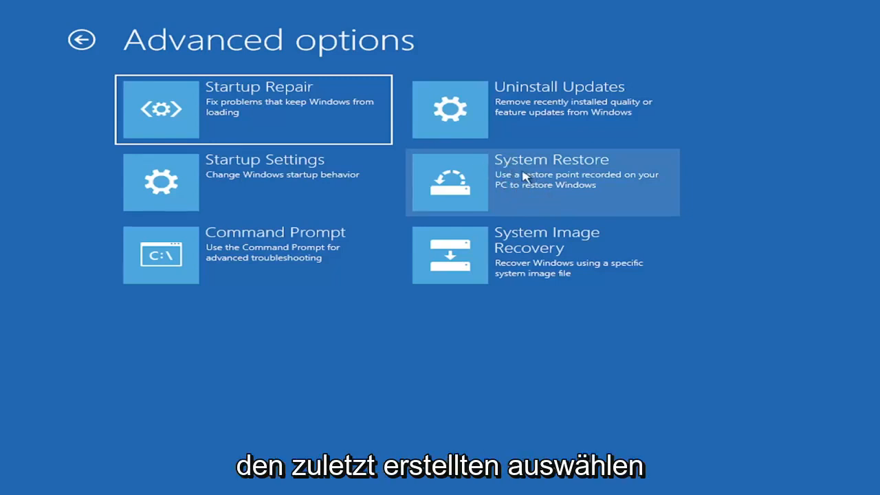
mouse_move(539, 184)
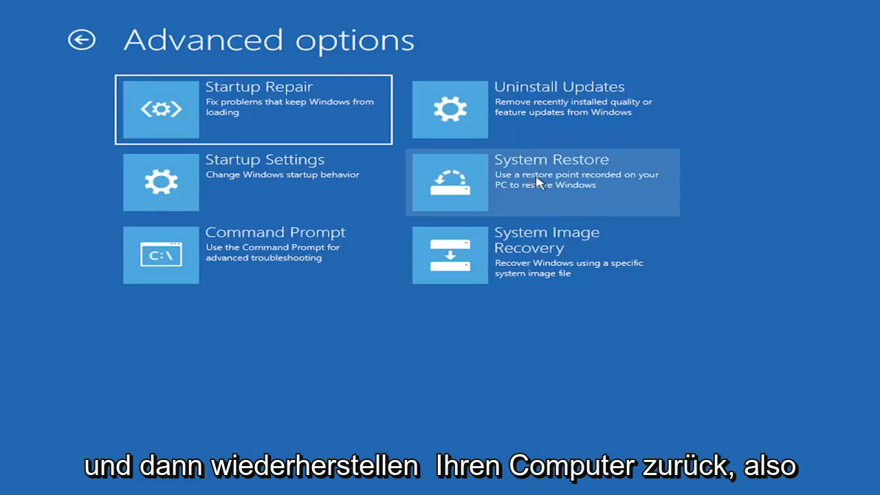
mouse_move(512, 162)
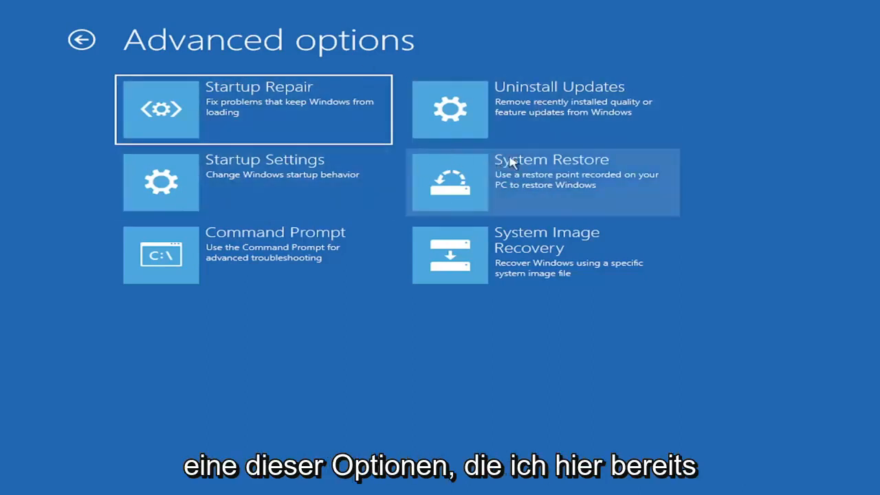
mouse_move(619, 246)
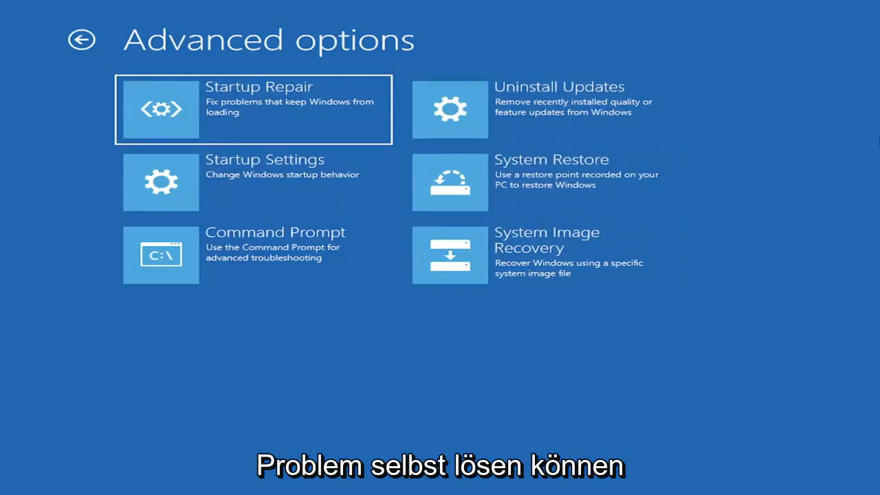
mouse_move(207, 248)
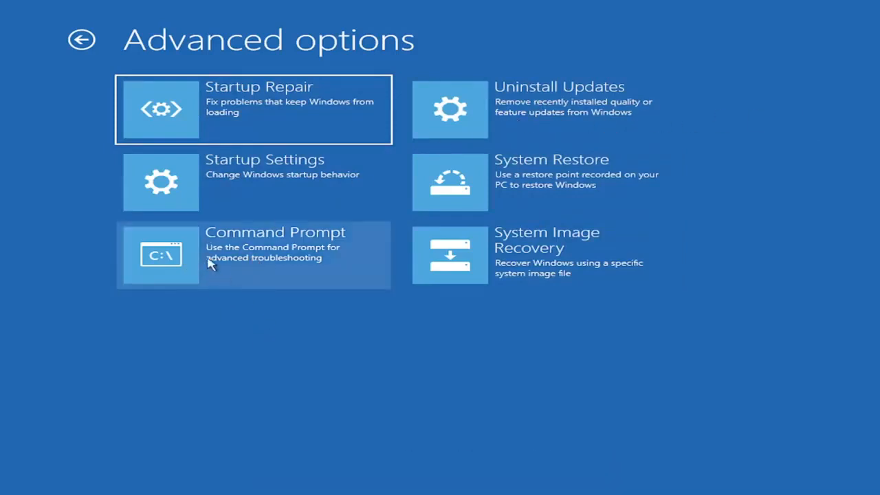
click(253, 254)
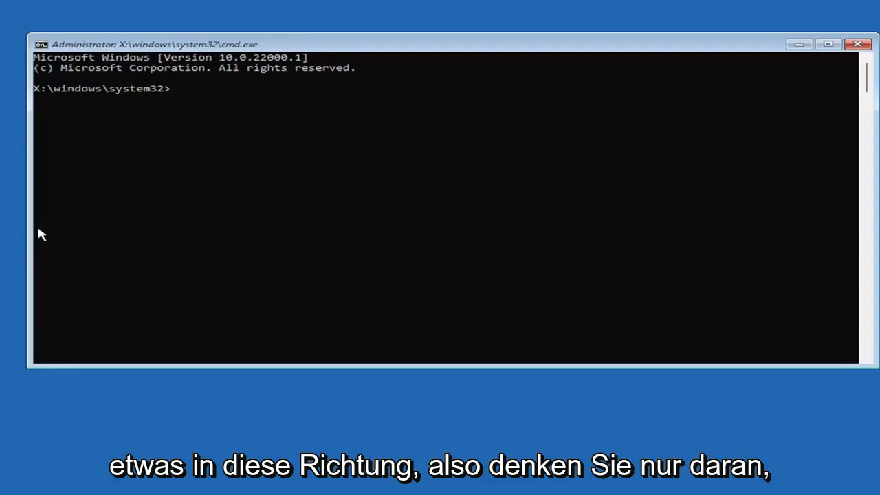
mouse_move(55, 226)
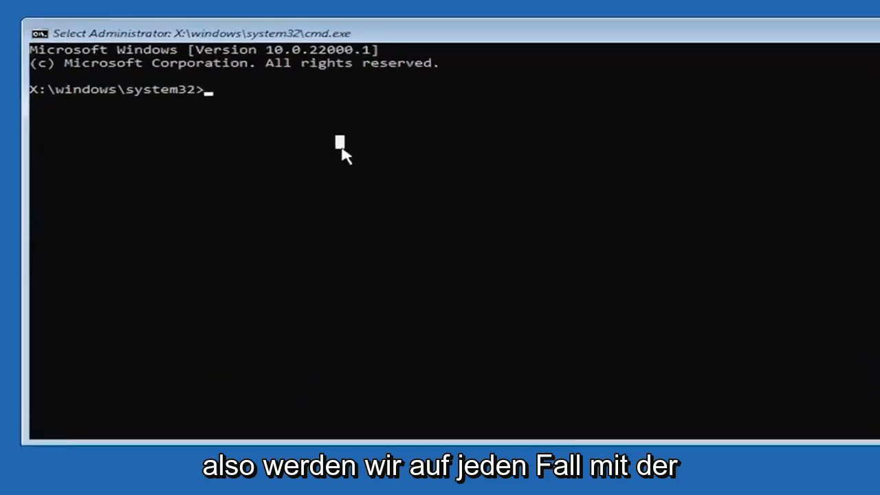
- Start the boot repair command by entering "Boot" at the administrator prompt
text(Boot)
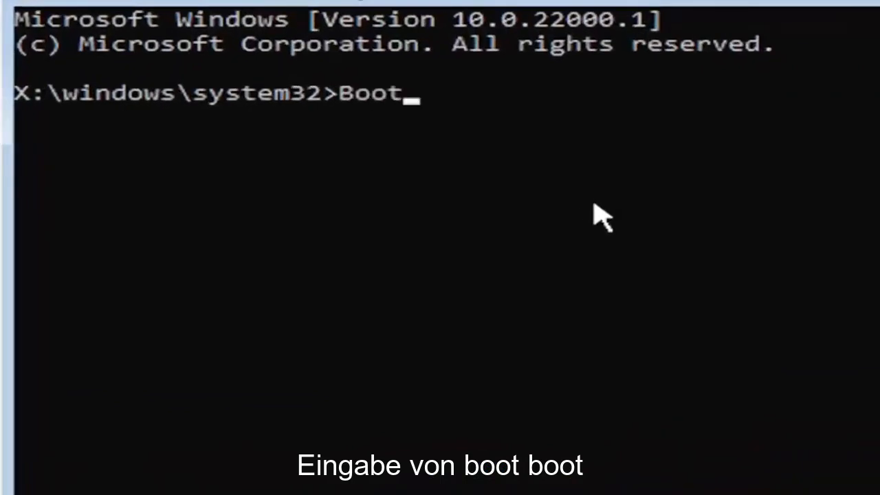
- Run Bootrec /fixmbr to repair the master boot record
text(rec)
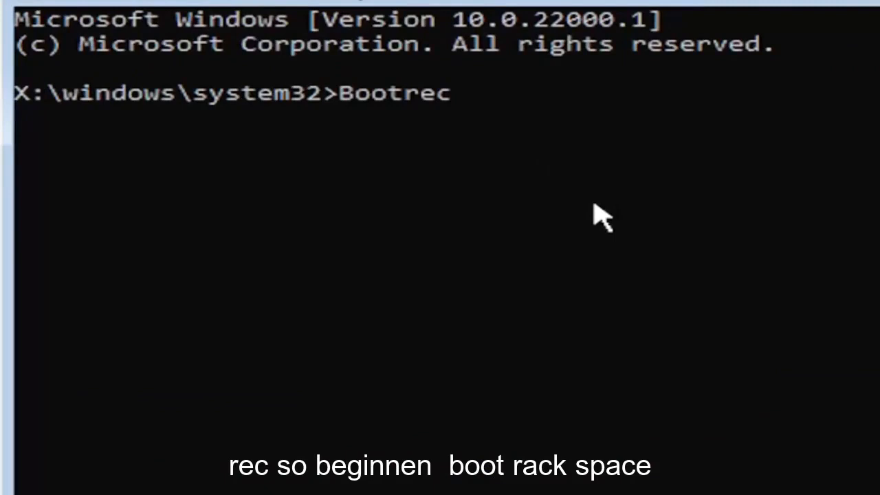
text(/fix)
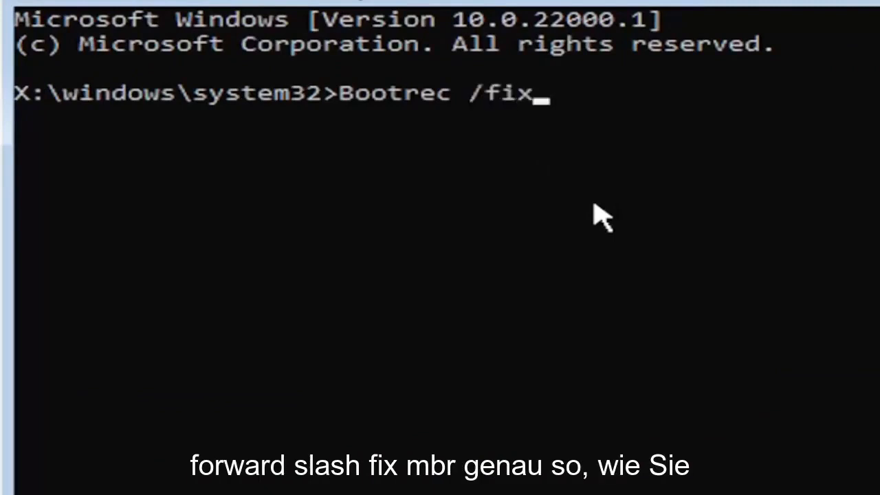
text(mbr)
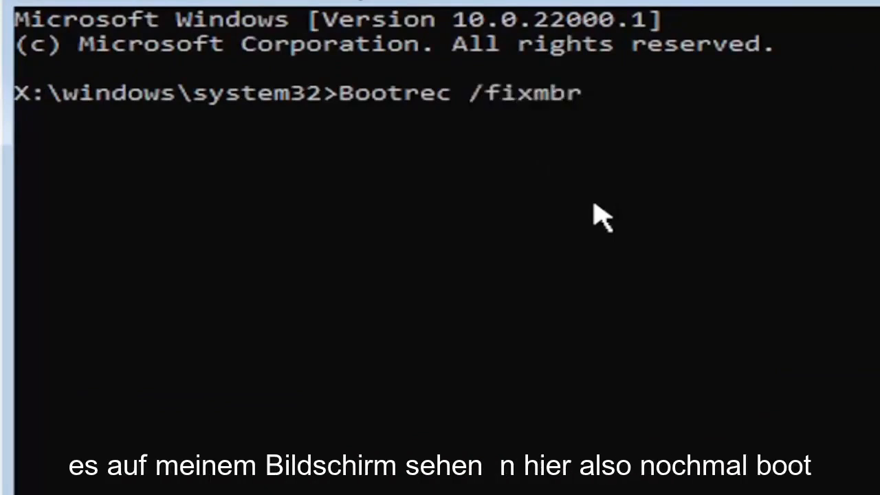
mouse_move(424, 121)
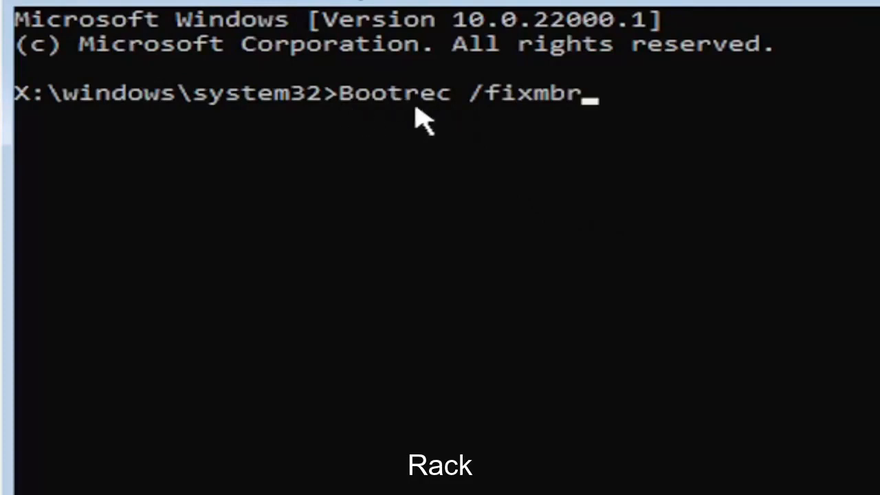
mouse_move(519, 110)
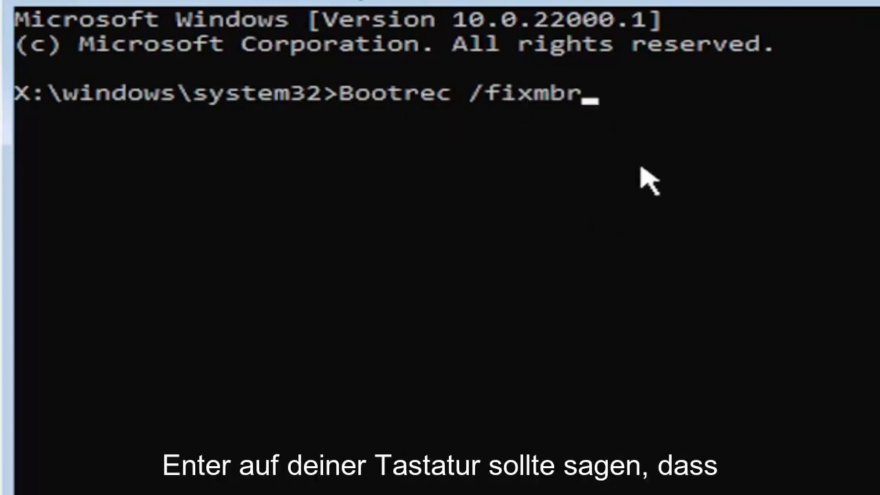
key(Return)
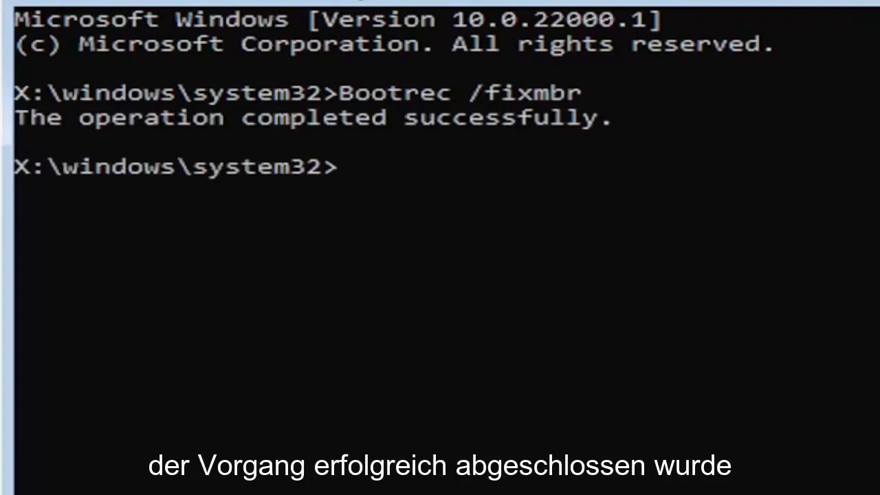
mouse_move(401, 305)
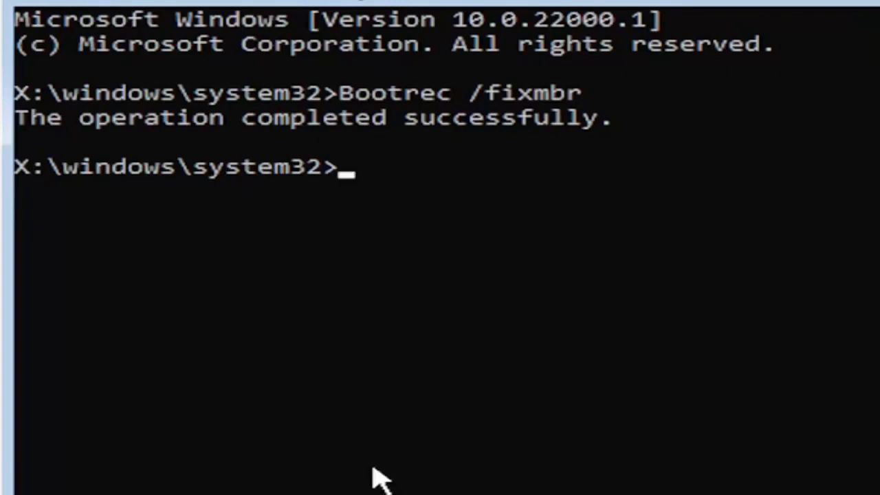
- Enter bcdedit /export c:\bcdbackup at the prompt without running it yet
text(bcded)
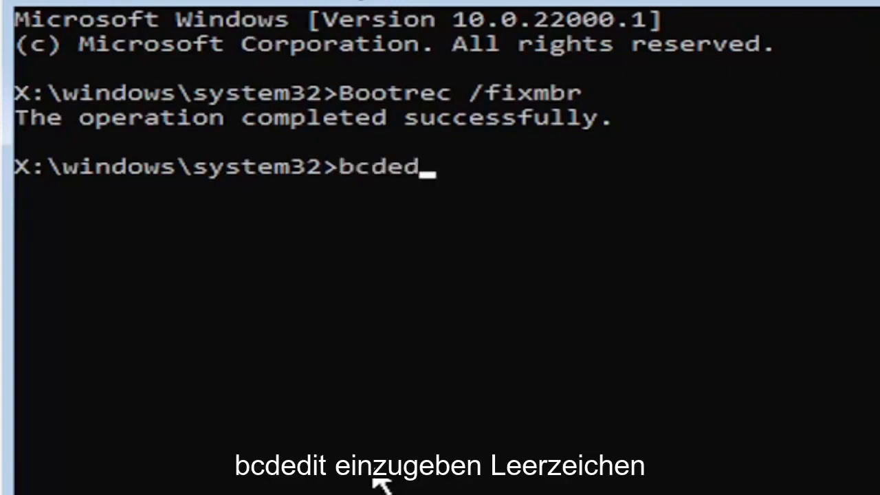
text(it)
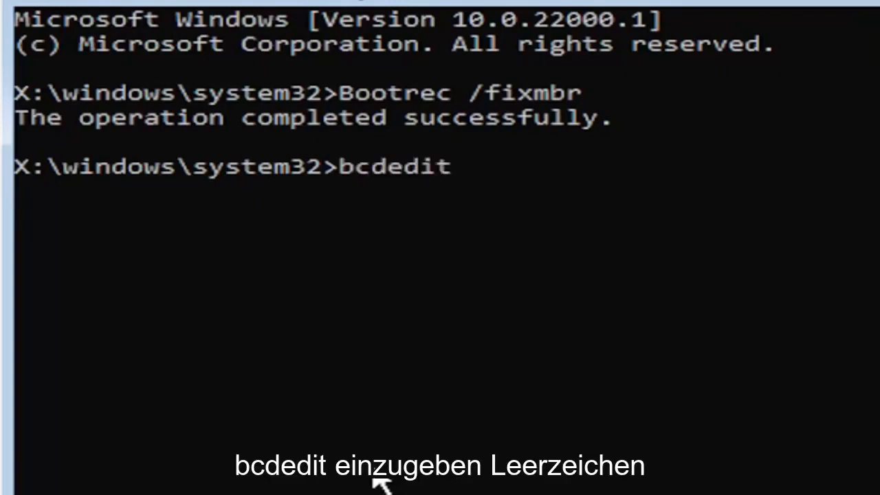
text(/ex)
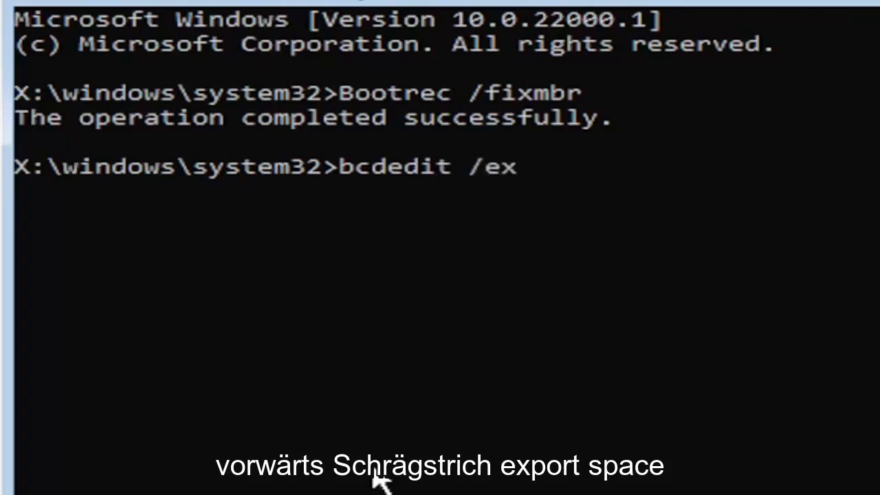
text(port)
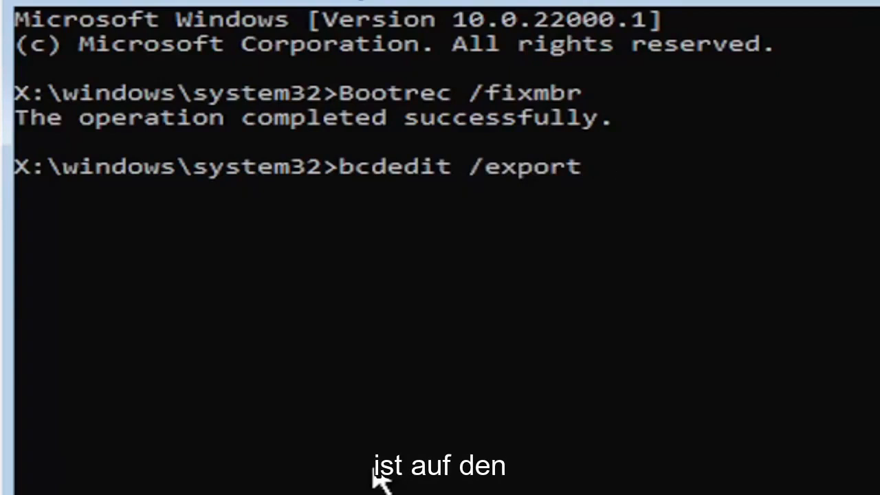
text(c)
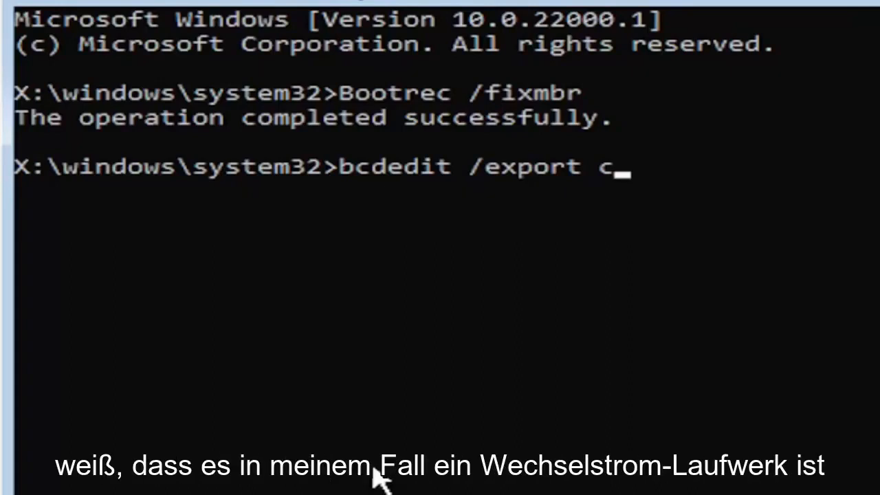
text(:)
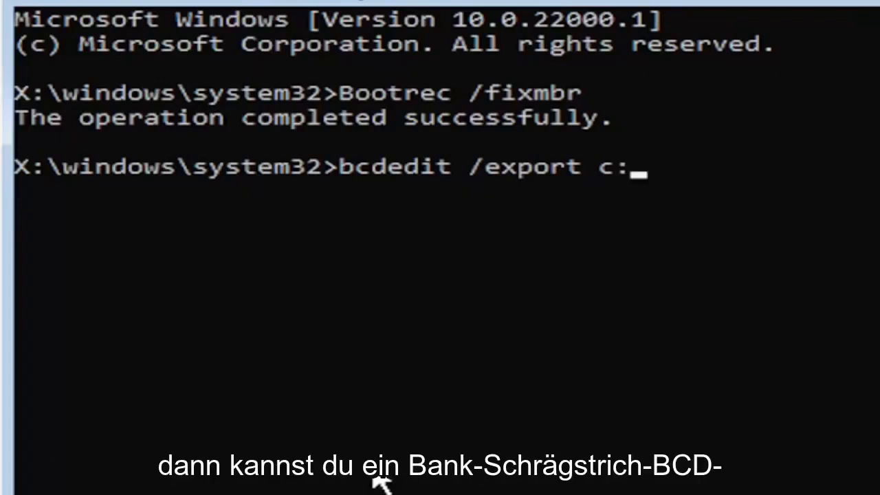
text(\bc)
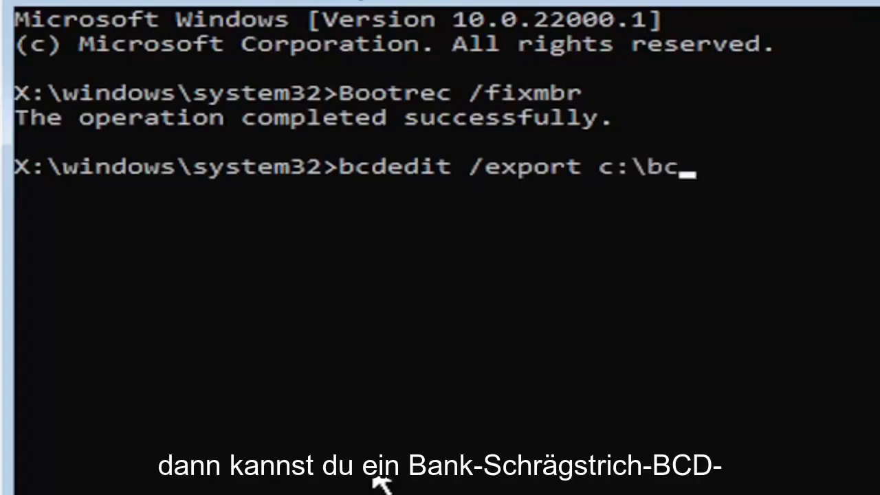
text(dbackup)
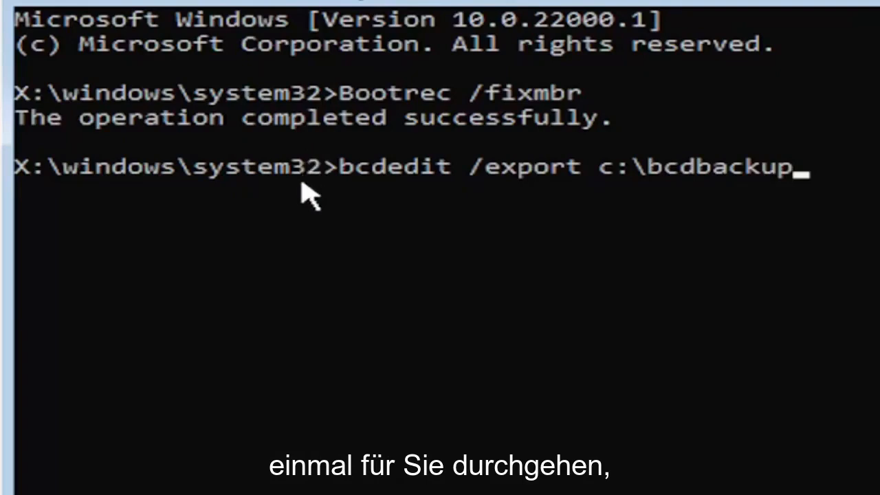
mouse_move(371, 192)
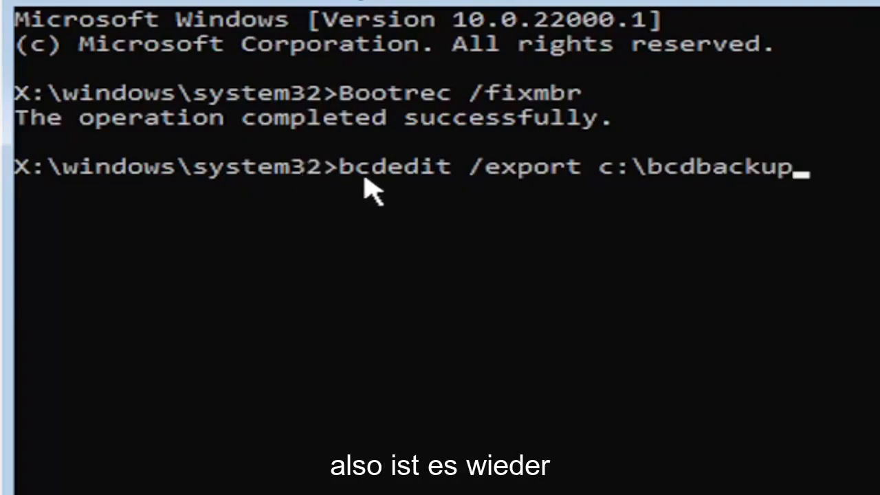
mouse_move(451, 195)
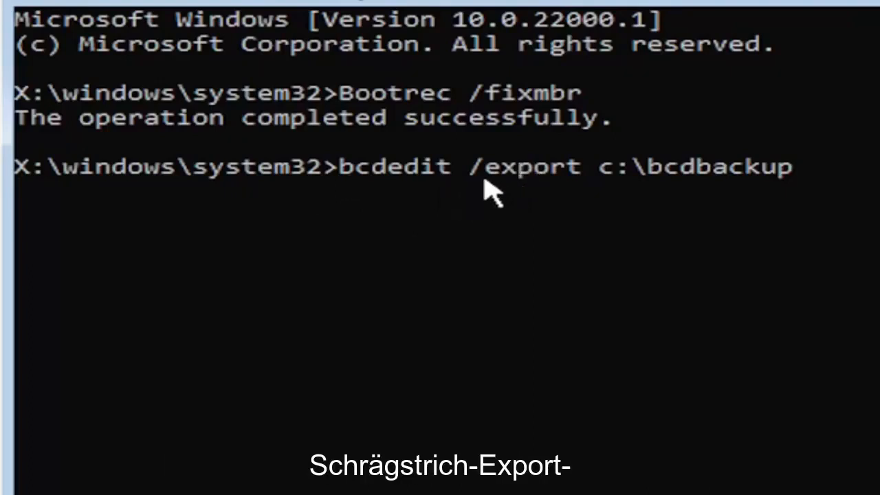
mouse_move(534, 203)
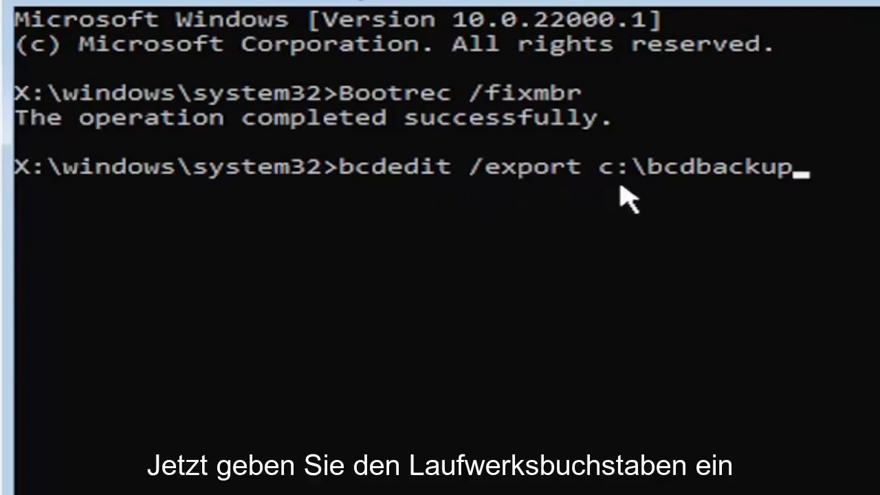
mouse_move(618, 213)
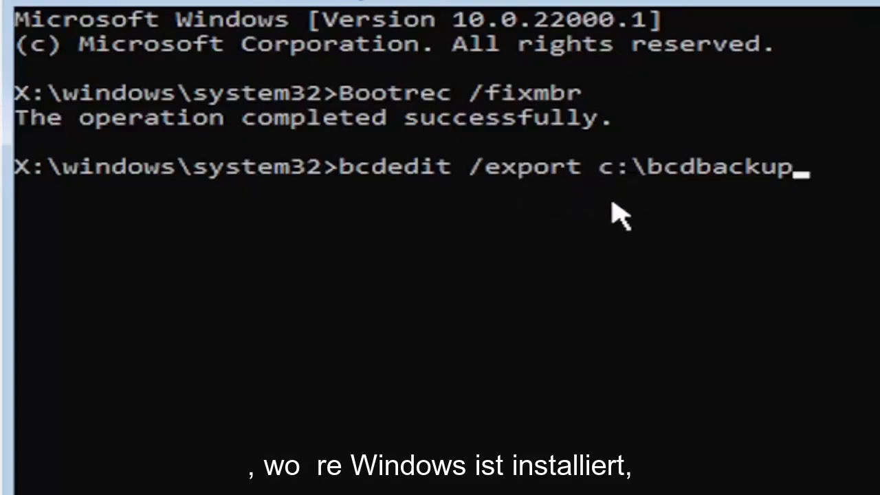
mouse_move(598, 195)
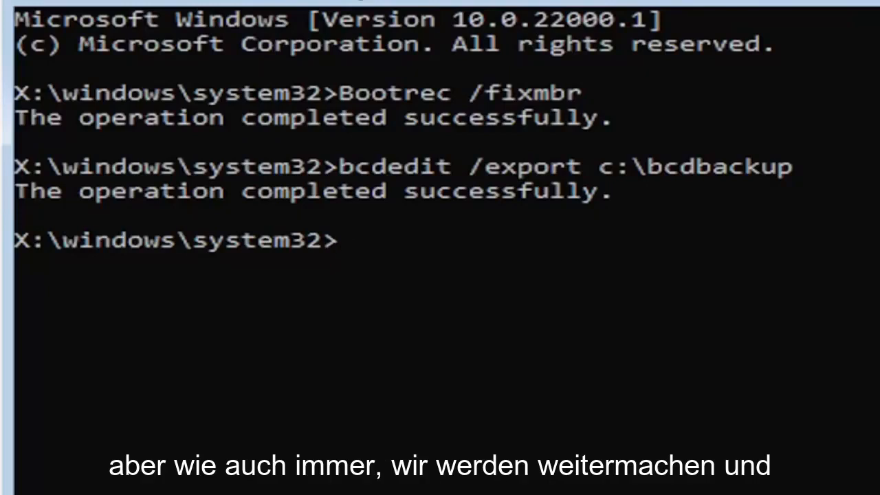
mouse_move(379, 282)
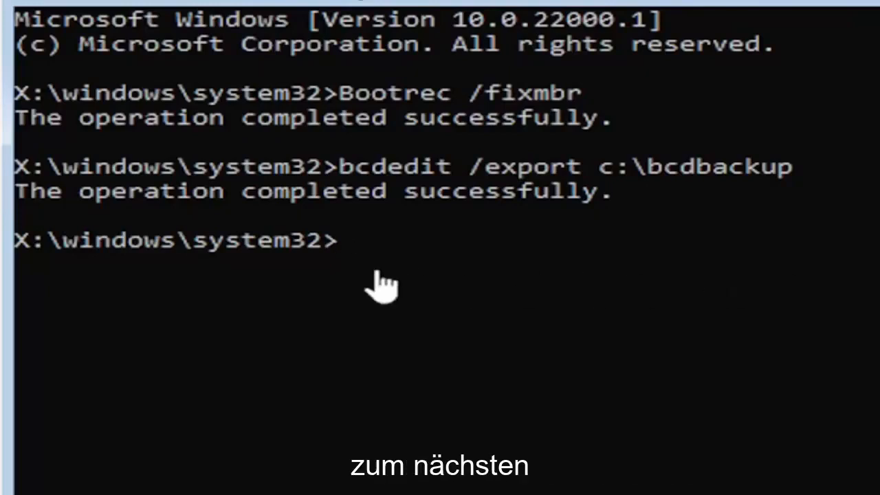
- Enter attrib c:\boot\bcd -h -r -s to clear the hidden, read-only and system attributes
text(a)
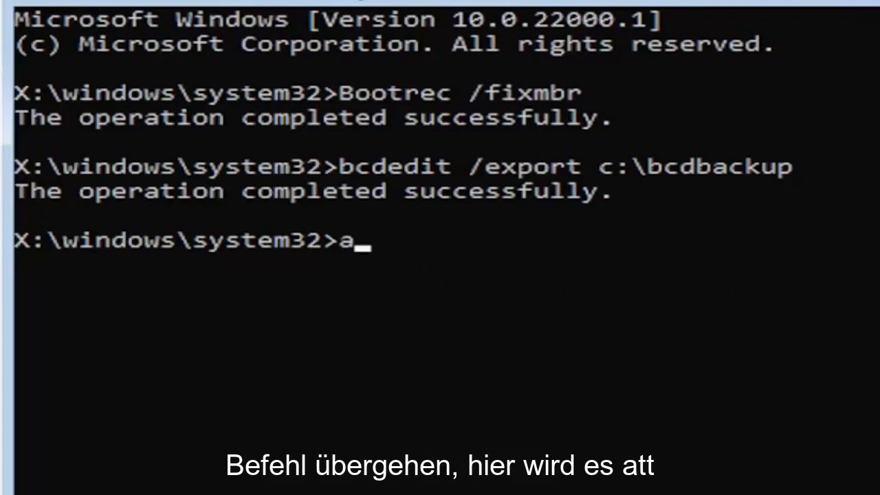
text(tt)
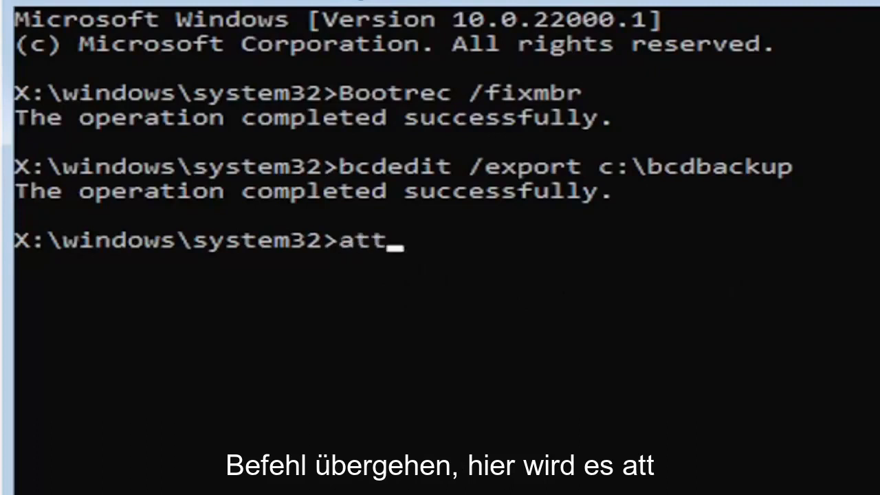
text(rib)
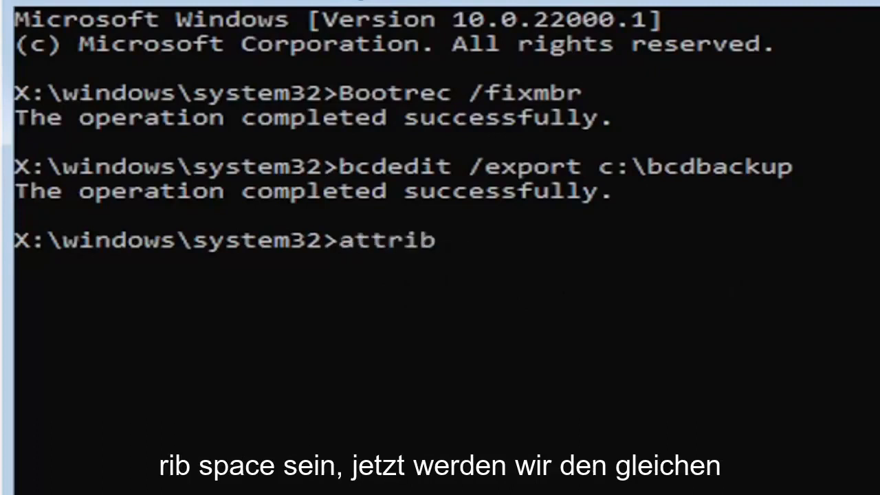
text(c)
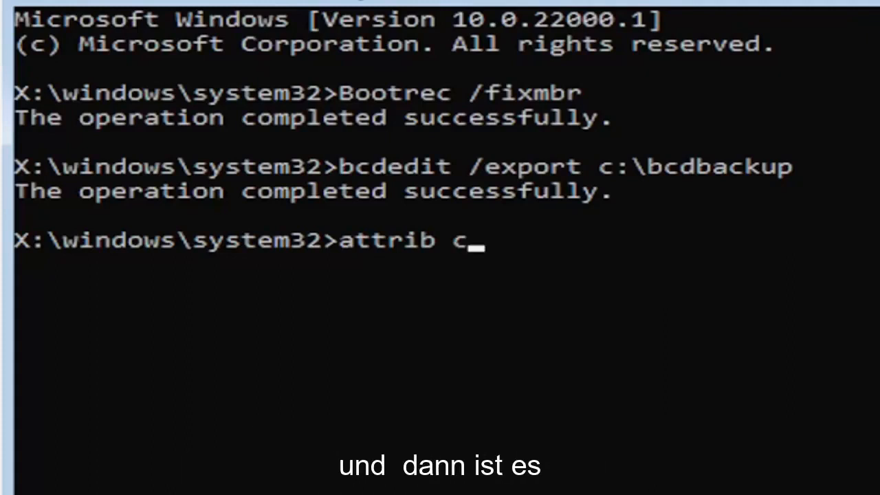
text(:)
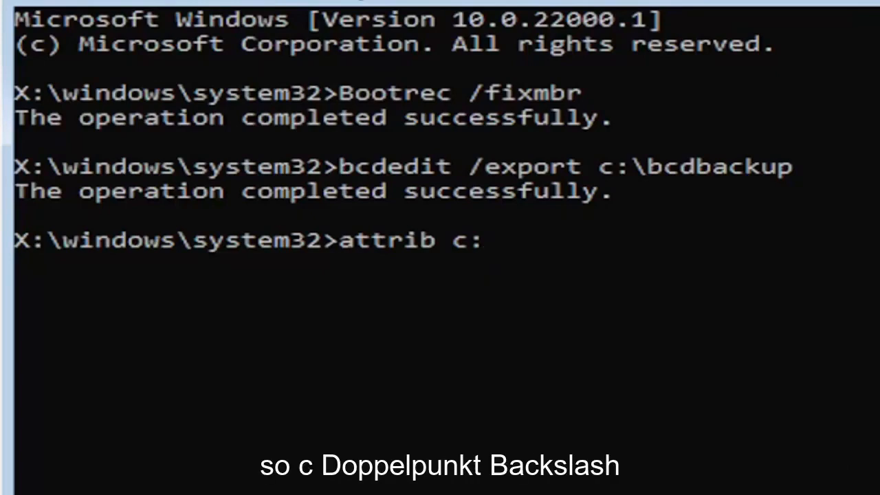
text(\)
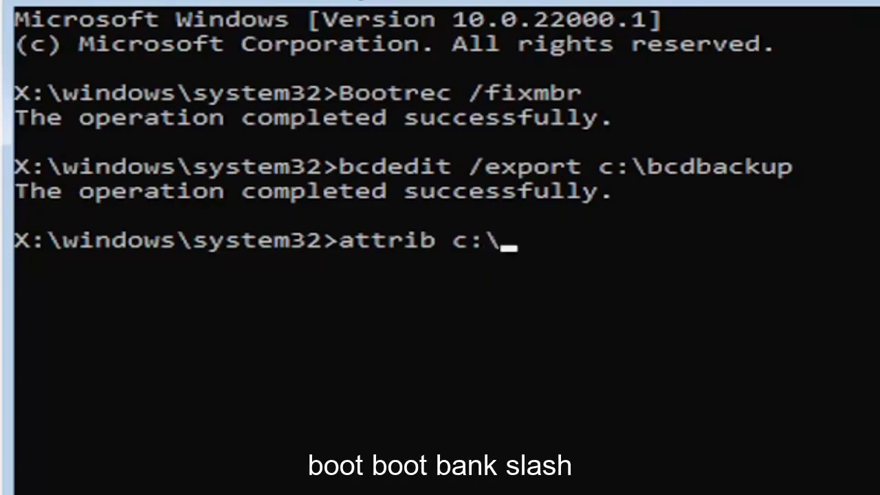
text(boot)
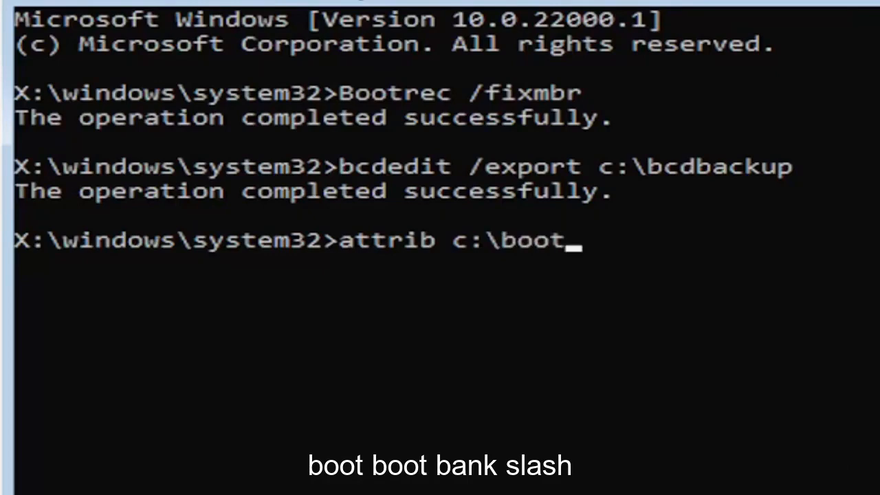
text(\)
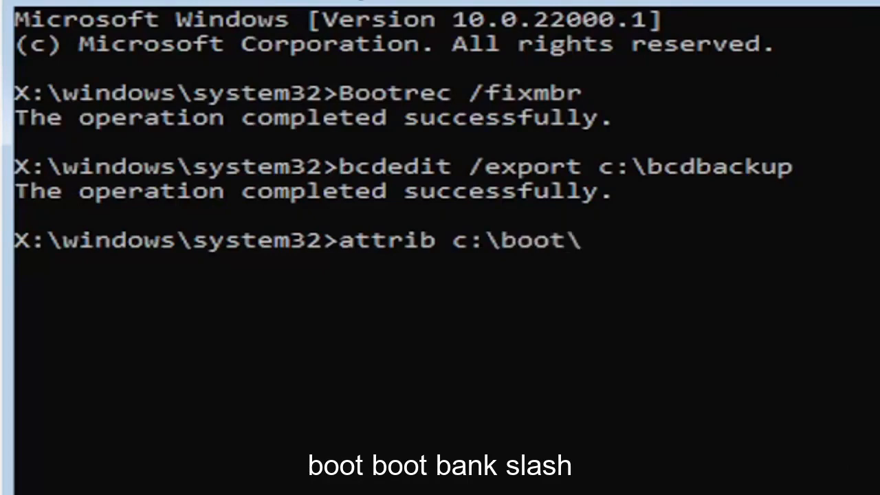
text(bcd -)
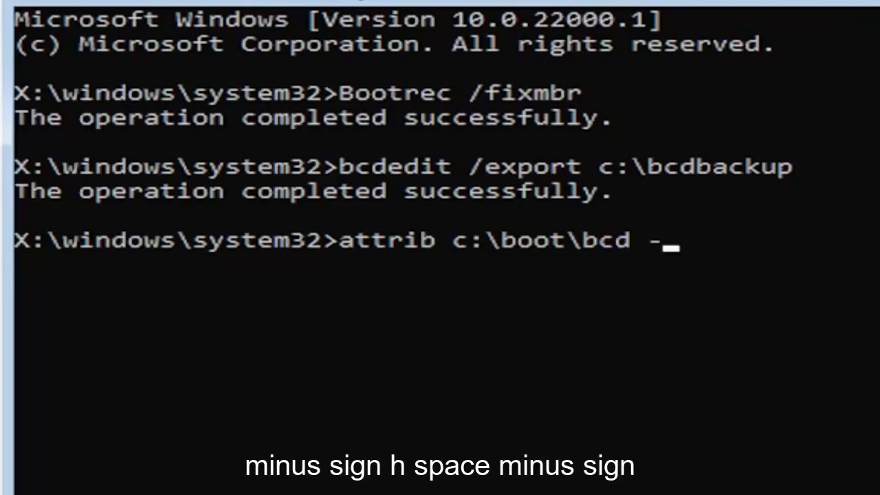
text(h)
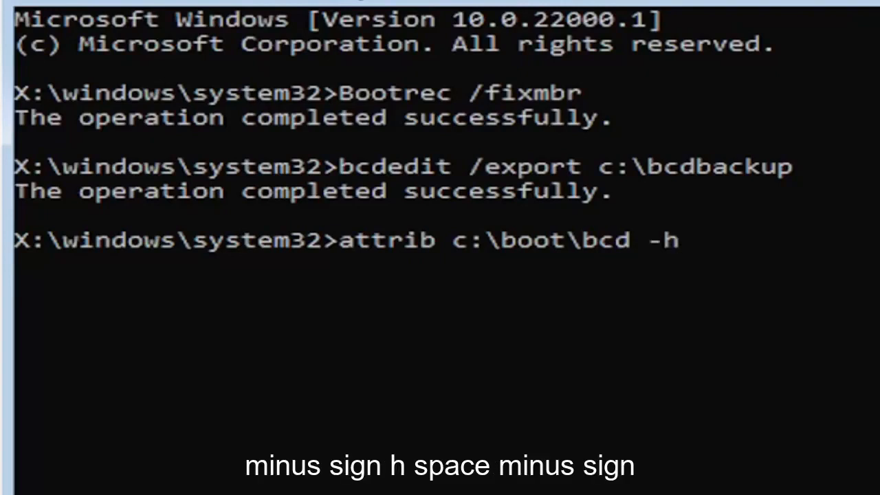
text(-r -)
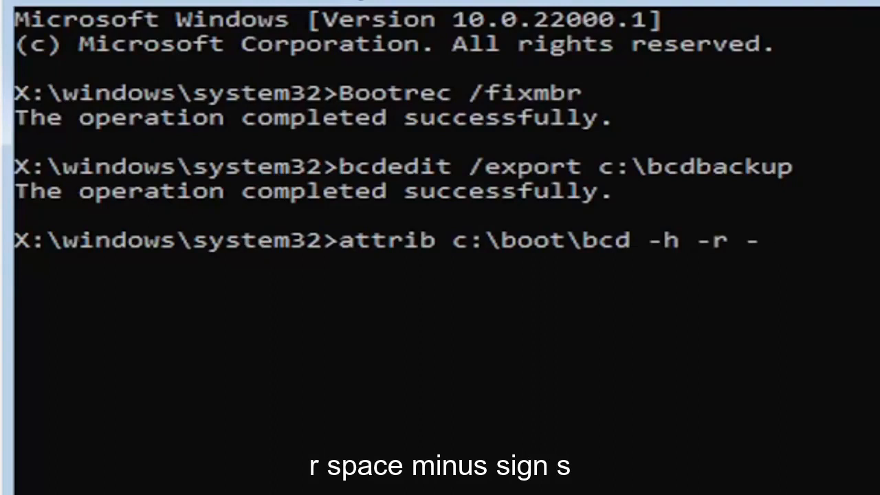
text(s)
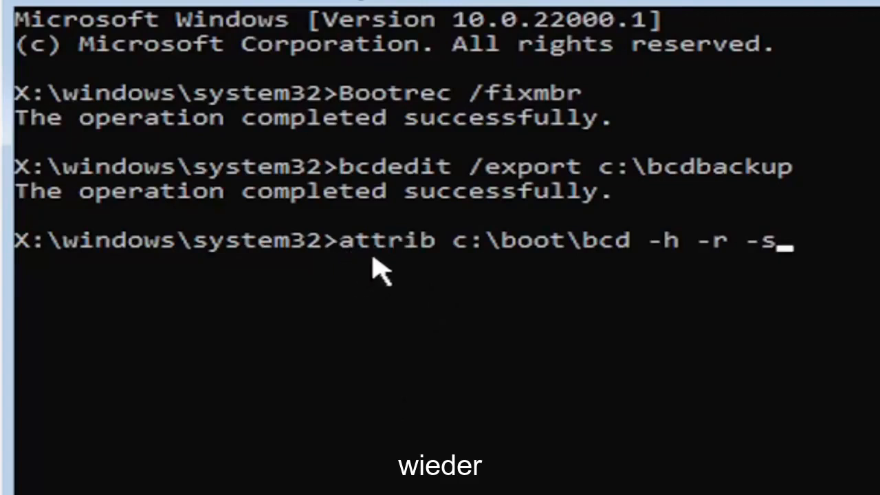
mouse_move(440, 272)
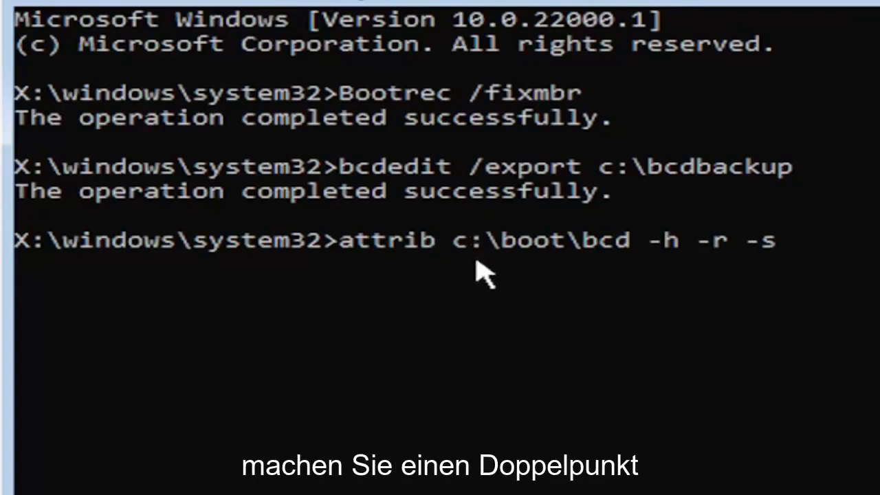
mouse_move(515, 268)
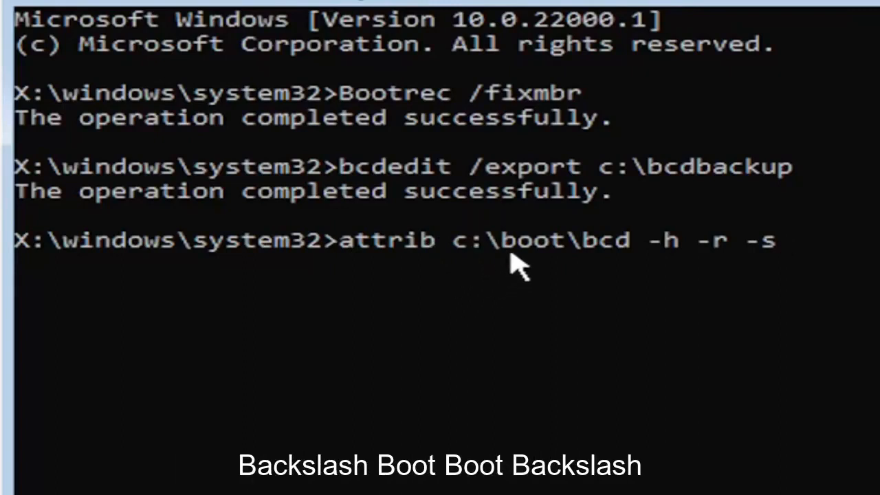
mouse_move(575, 250)
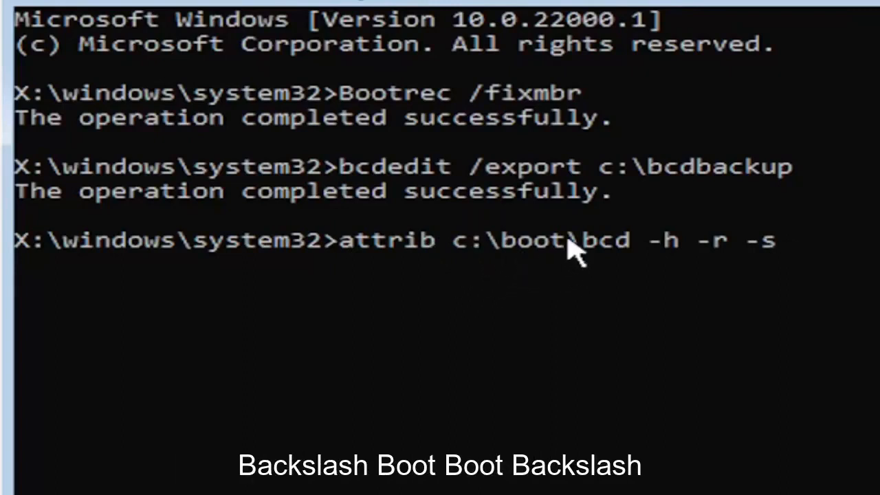
mouse_move(639, 282)
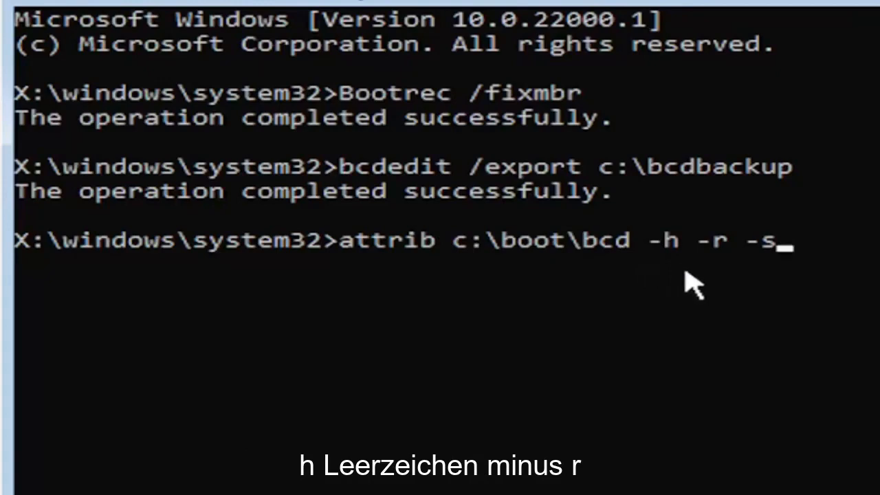
mouse_move(750, 306)
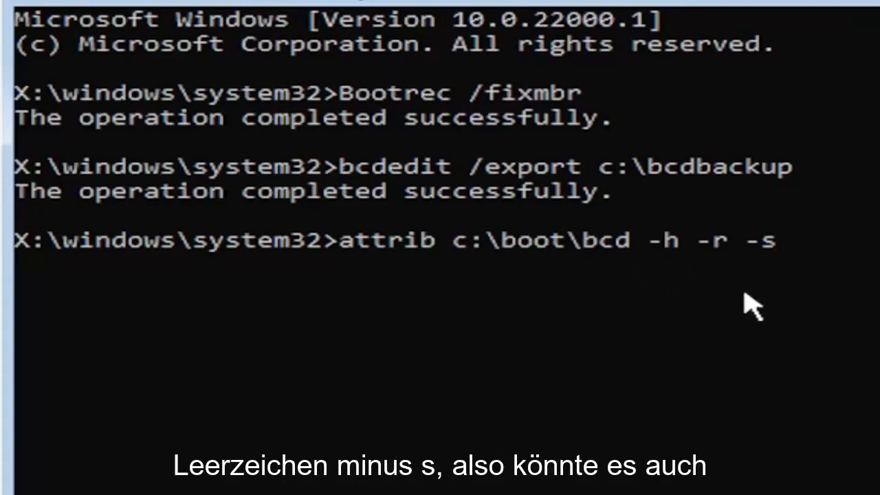
mouse_move(732, 335)
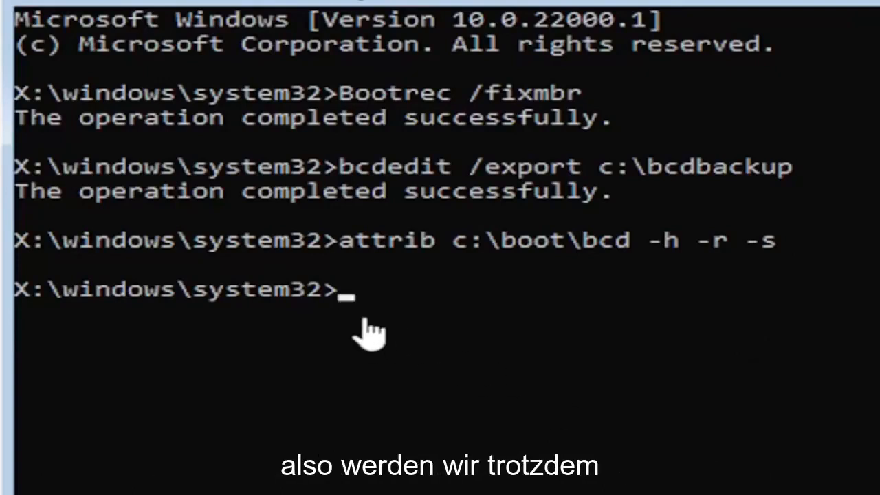
mouse_move(413, 413)
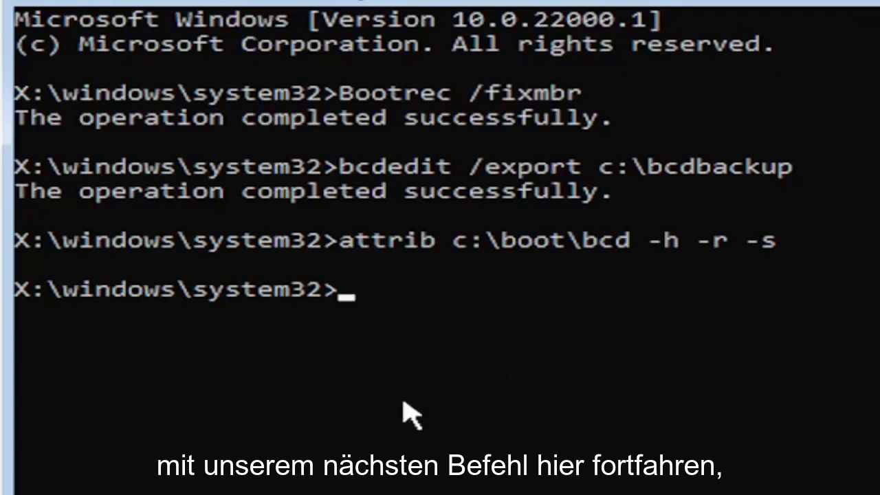
- Run ren c:\boot\bcd bcd.old to rename the boot configuration file
text(re)
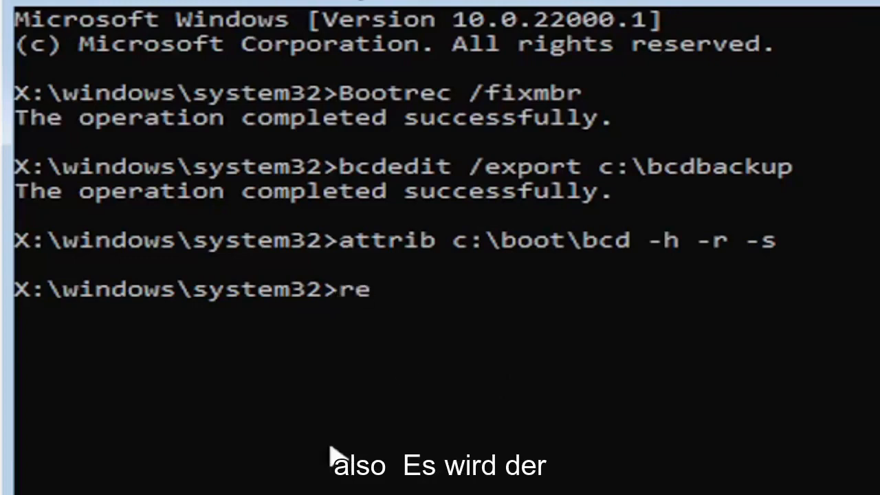
text(n)
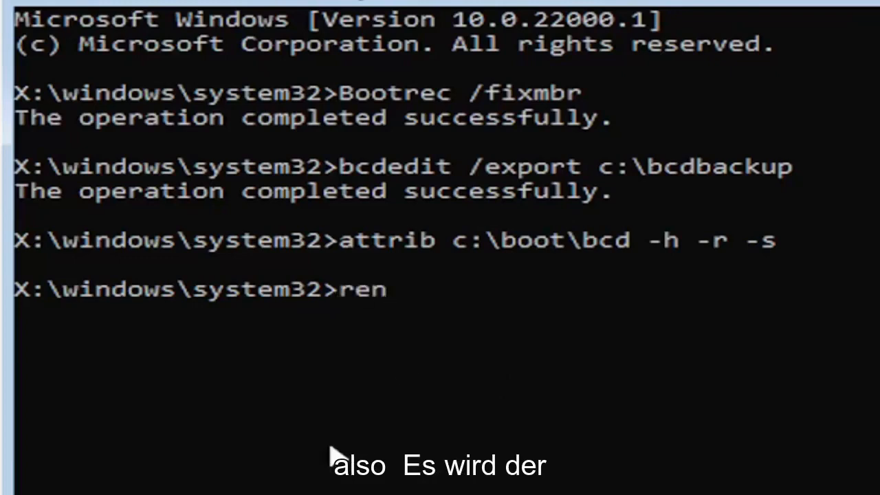
text(c)
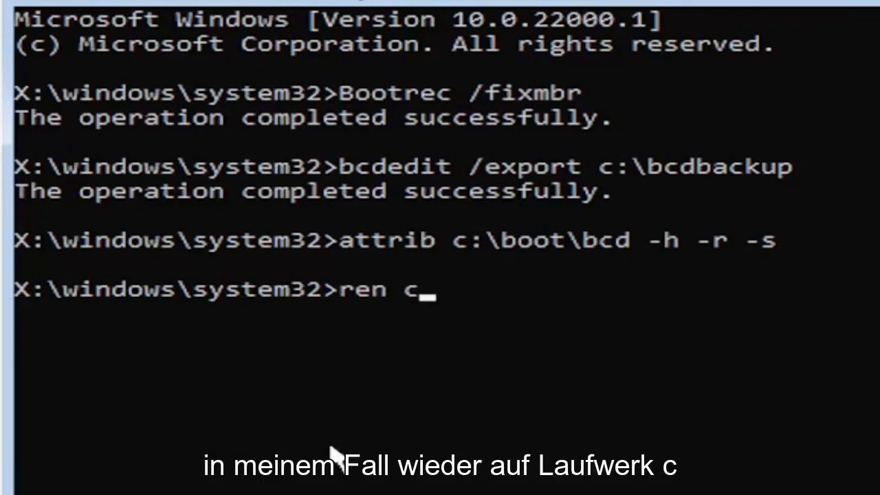
text(:)
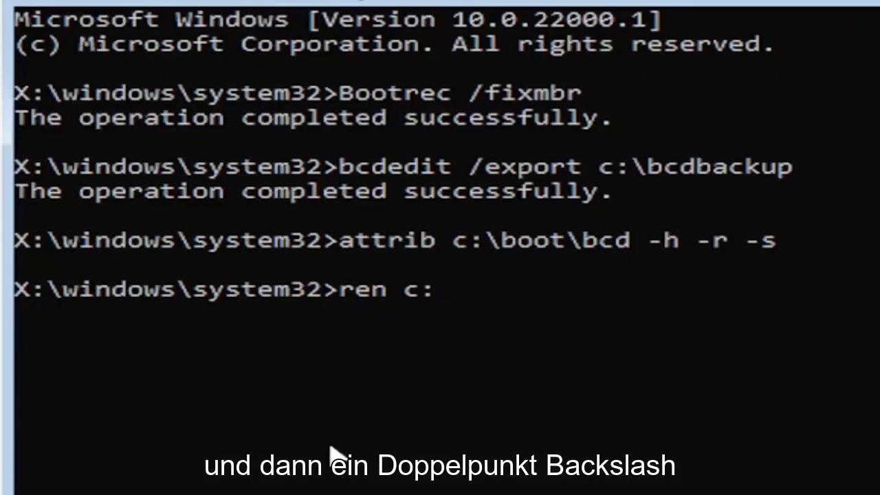
text(\boot)
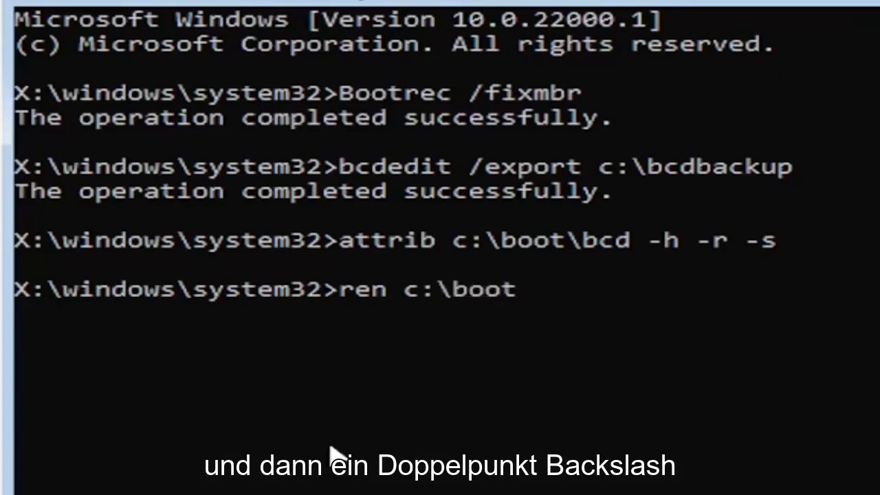
text(\b)
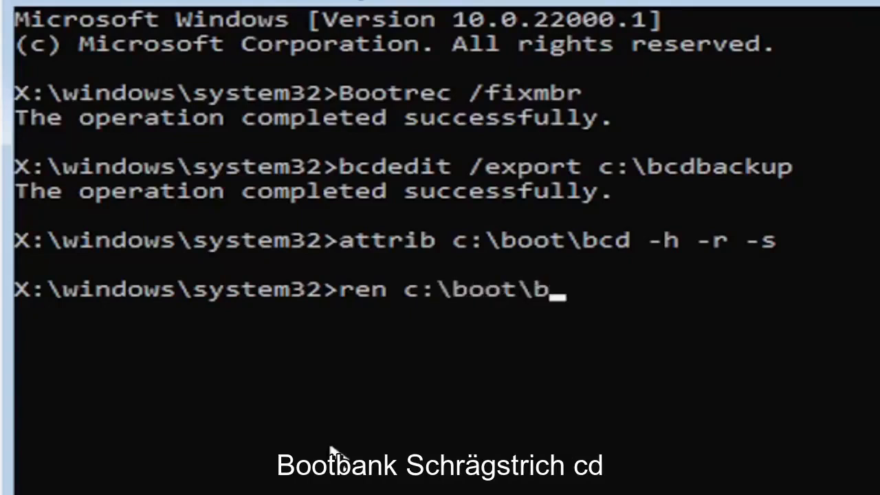
text(cd)
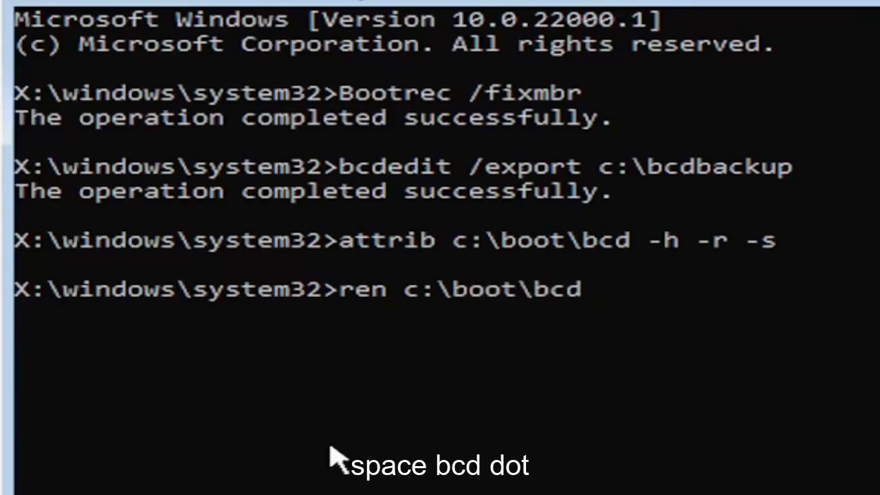
text(bcd.old)
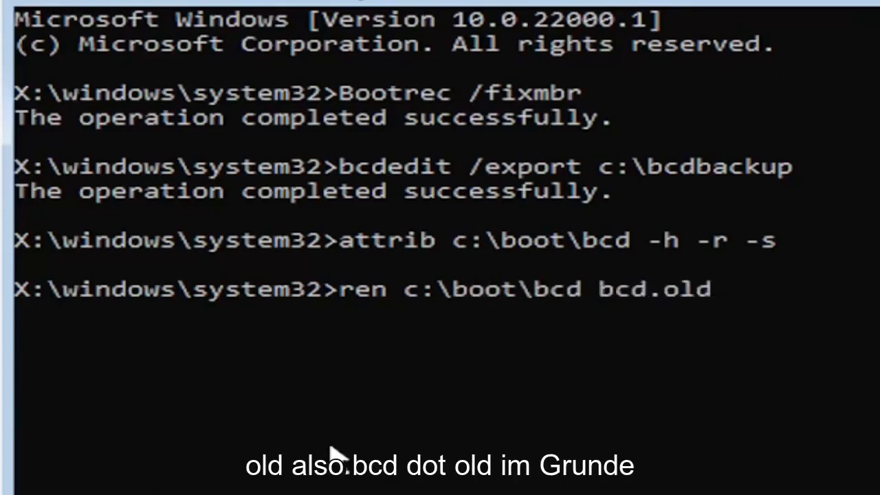
mouse_move(371, 440)
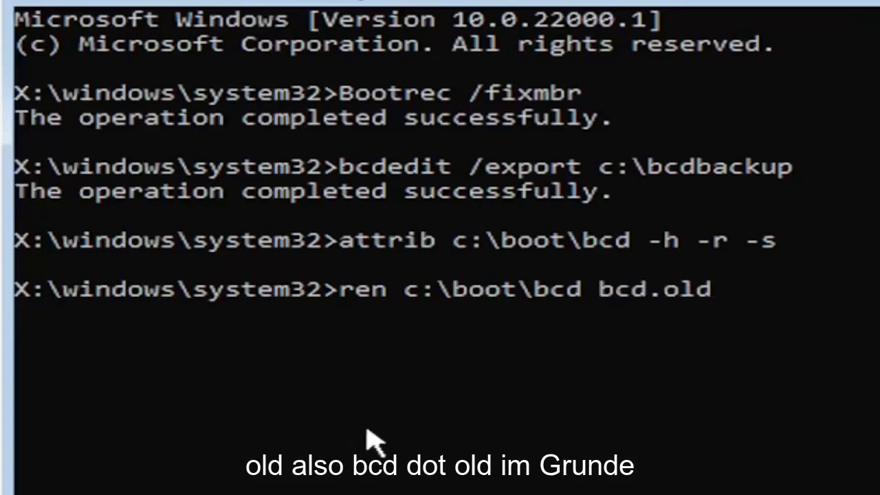
mouse_move(393, 327)
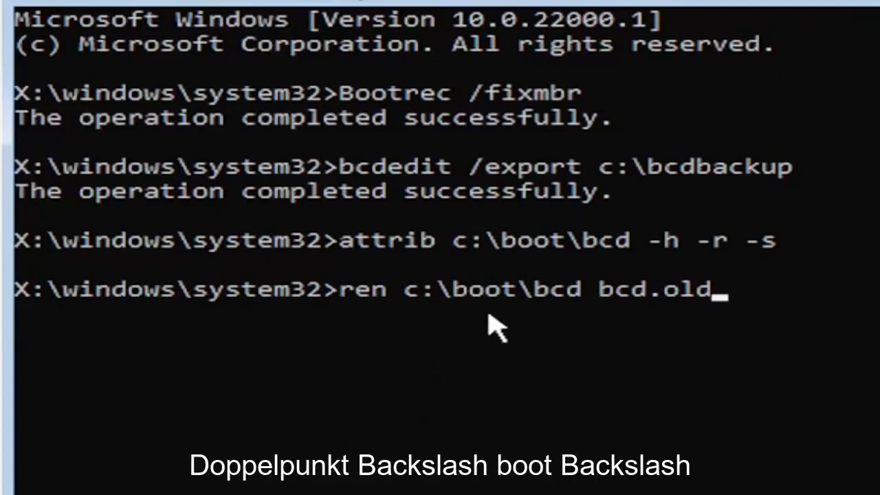
mouse_move(594, 336)
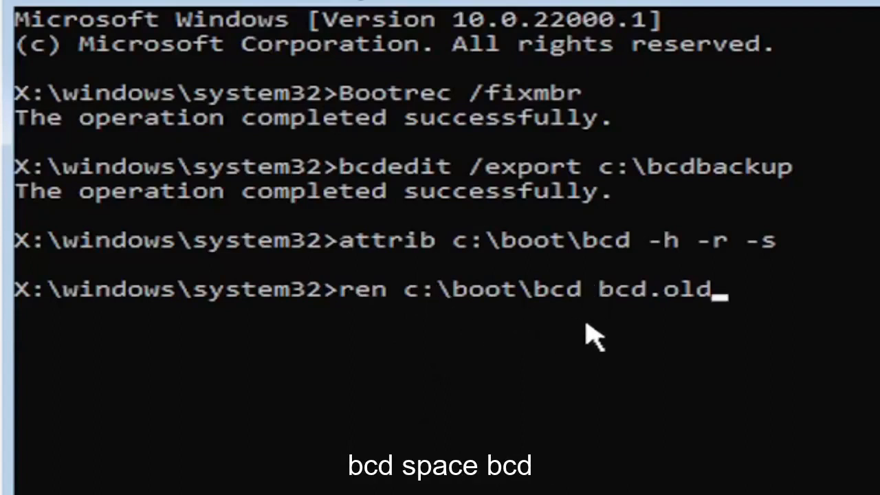
mouse_move(644, 323)
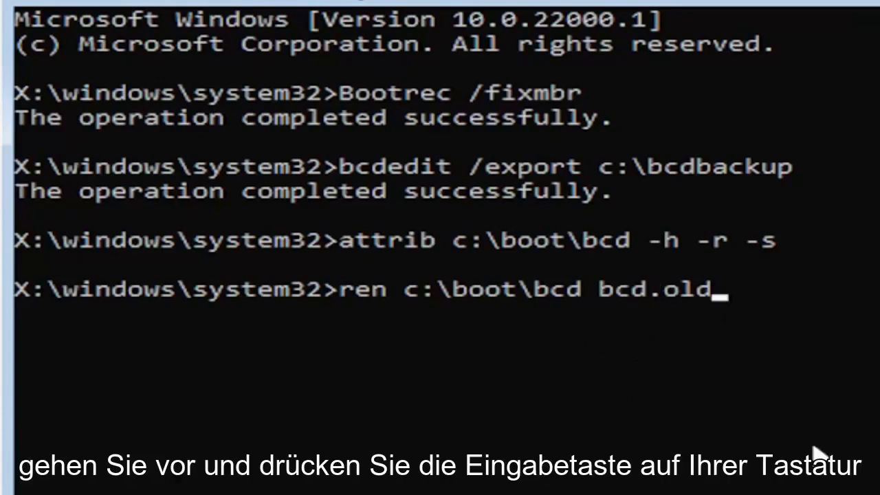
key(Return)
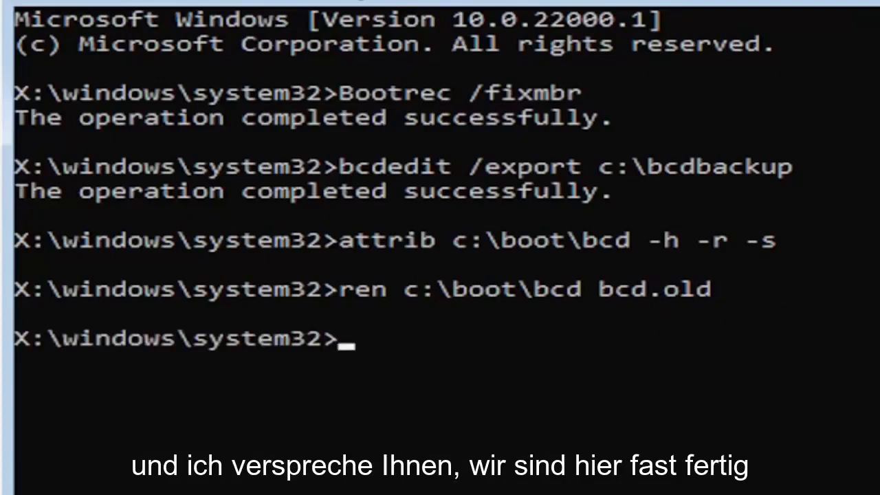
mouse_move(361, 387)
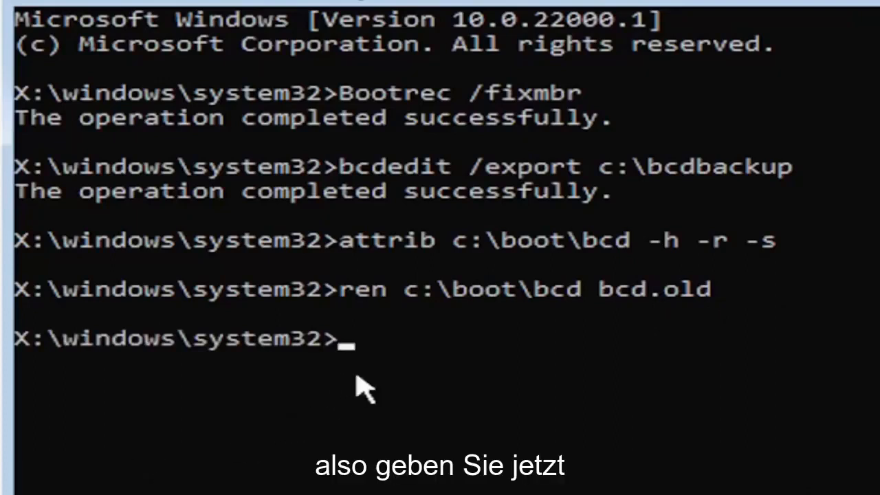
mouse_move(365, 385)
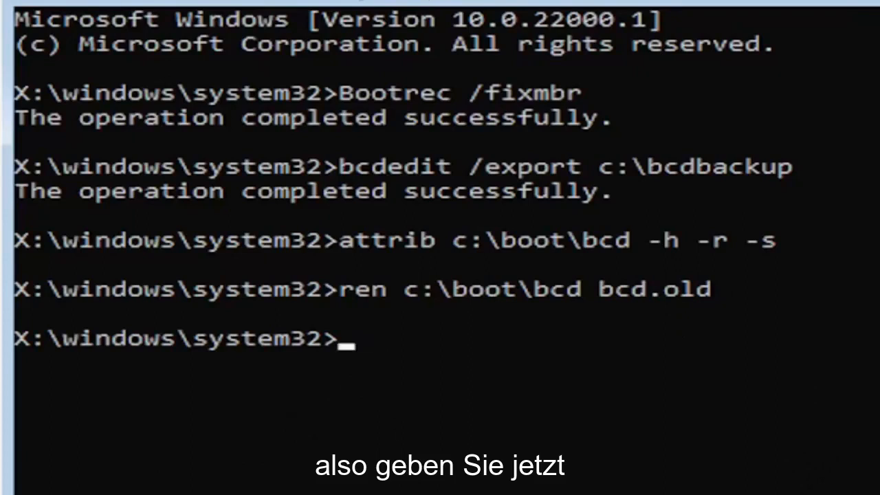
- Enter bootrec /rebuildbcd at the prompt, ready to run
text(bootrec)
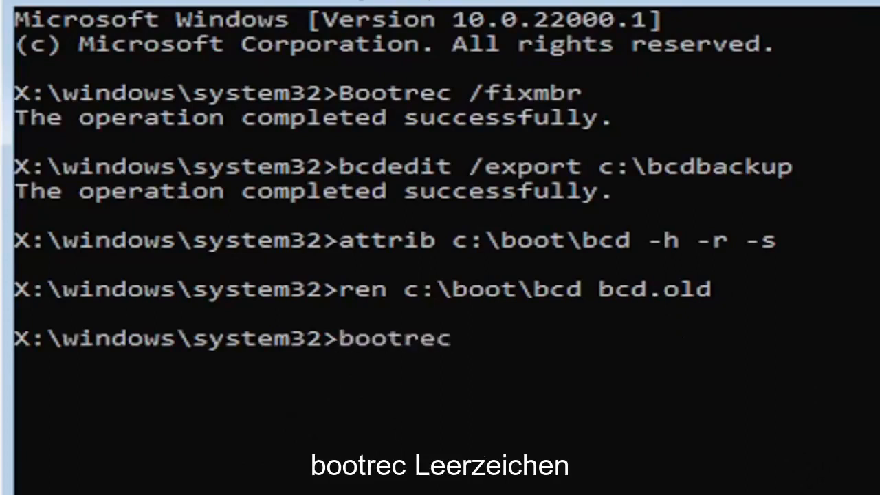
text(/re)
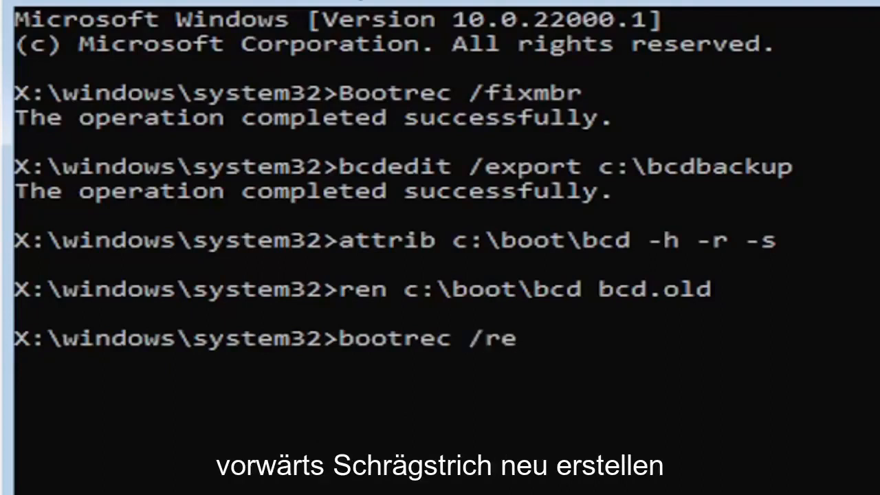
text(build)
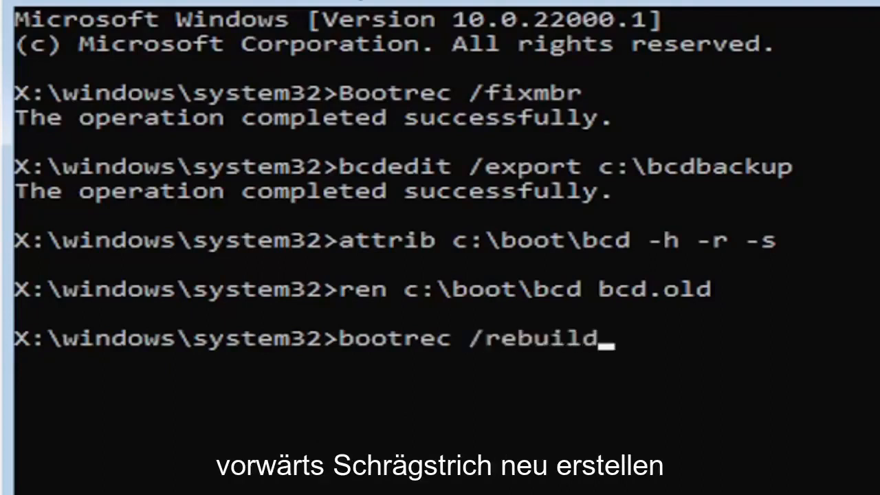
text(bcd)
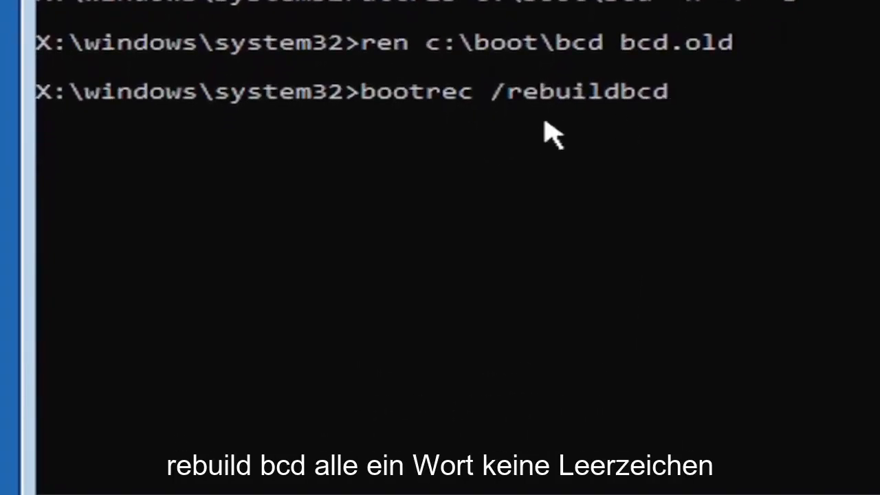
mouse_move(745, 99)
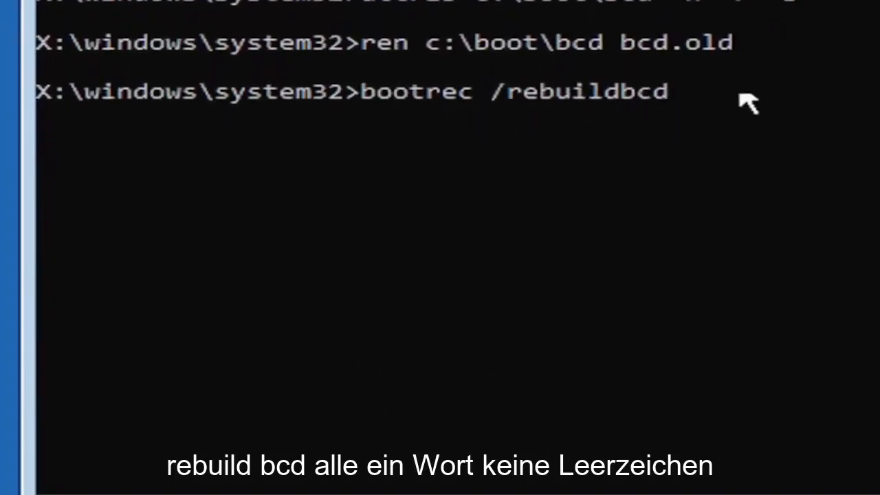
mouse_move(488, 176)
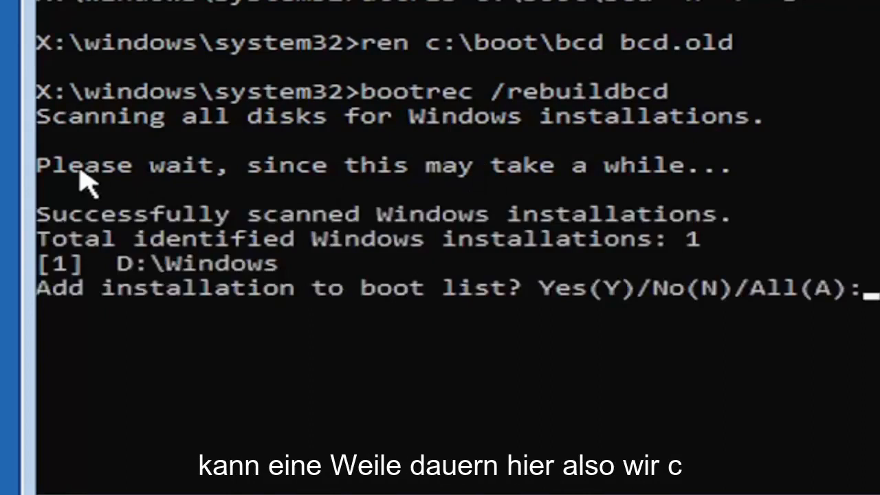
mouse_move(190, 415)
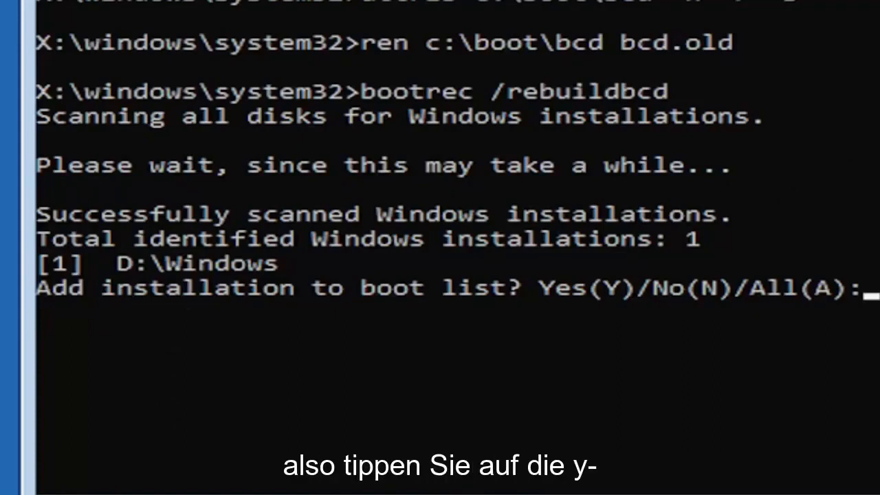
- Confirm with Y to add the found D:\Windows installation to the boot list
text(y)
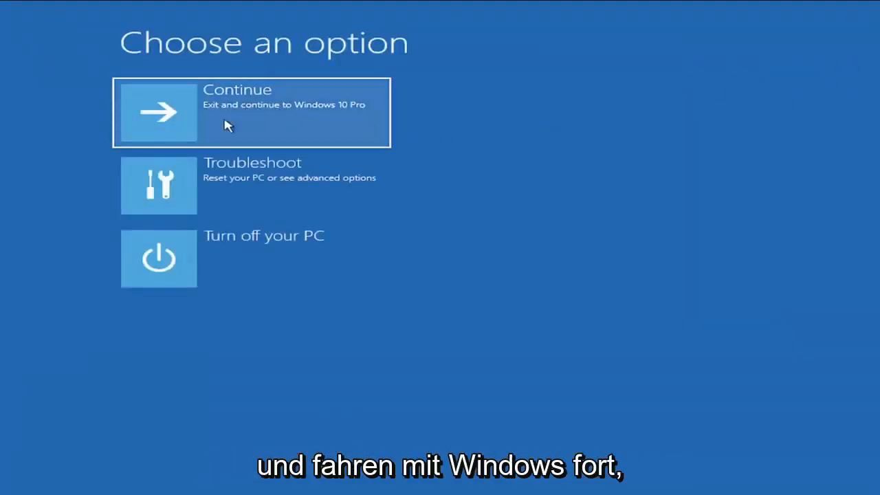
mouse_move(256, 132)
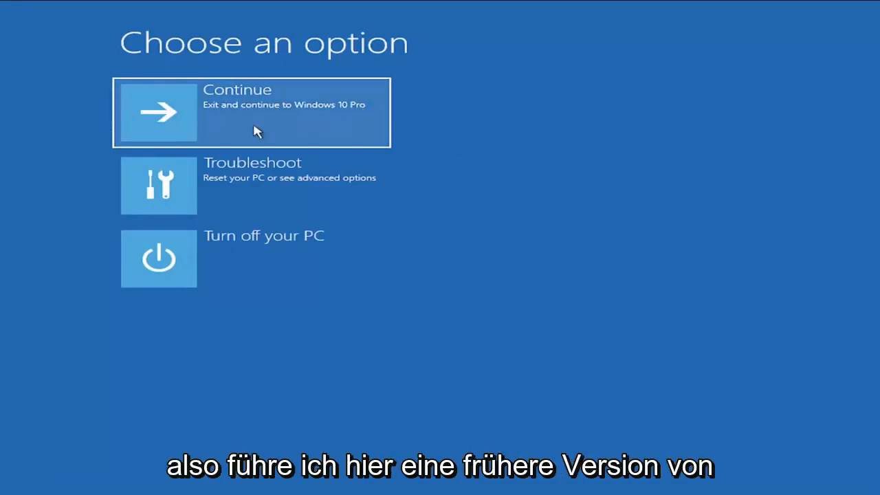
mouse_move(337, 119)
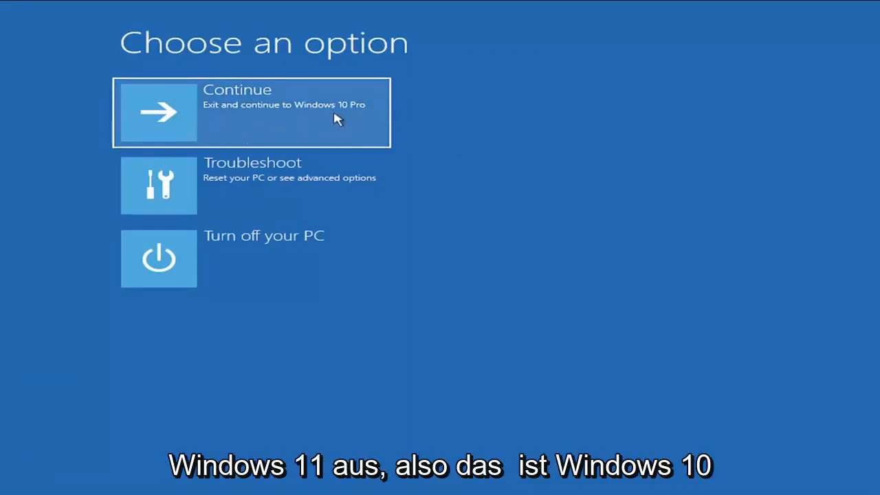